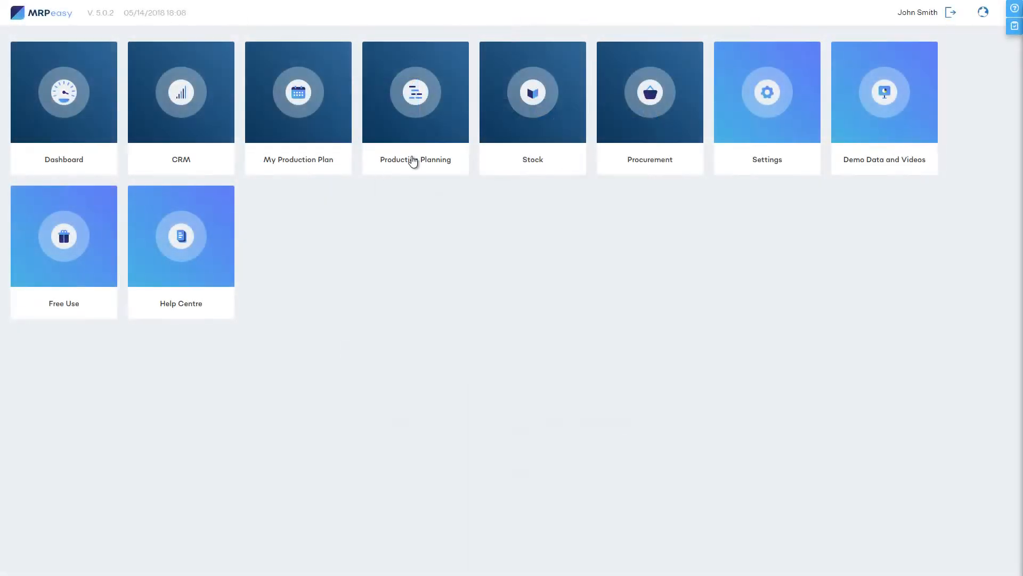
Step: Reach the Production Planning schedule calendar for May 2018 and drop down its view selector
{"action": "left_click", "coordinate": [415, 92]}
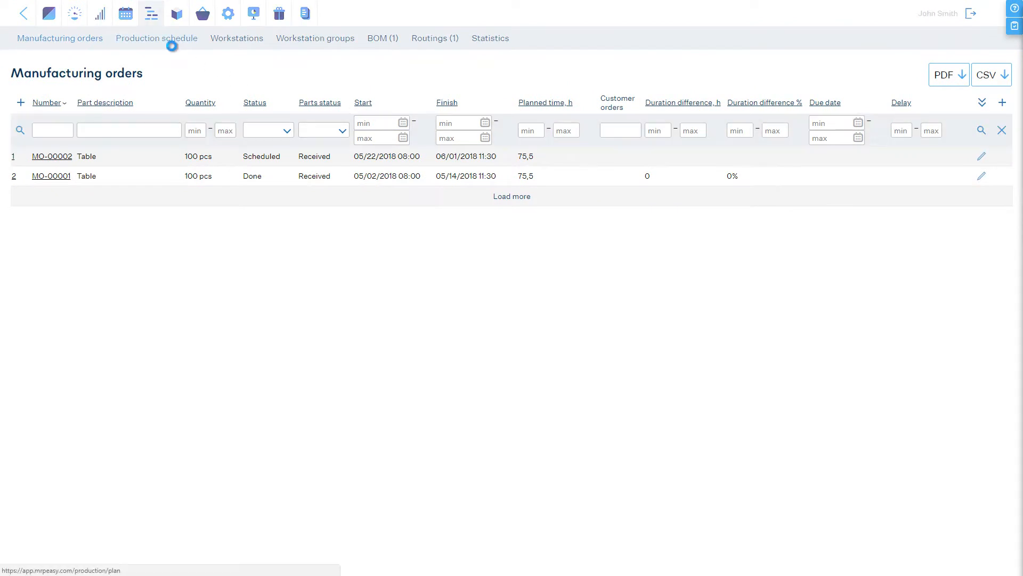
{"action": "left_click", "coordinate": [155, 38]}
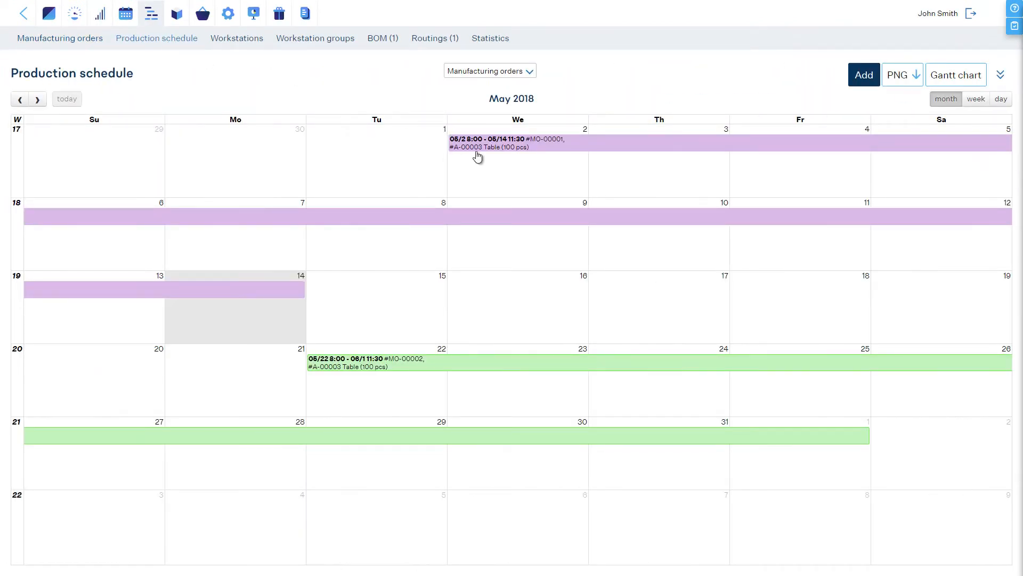
{"action": "mouse_move", "coordinate": [476, 117]}
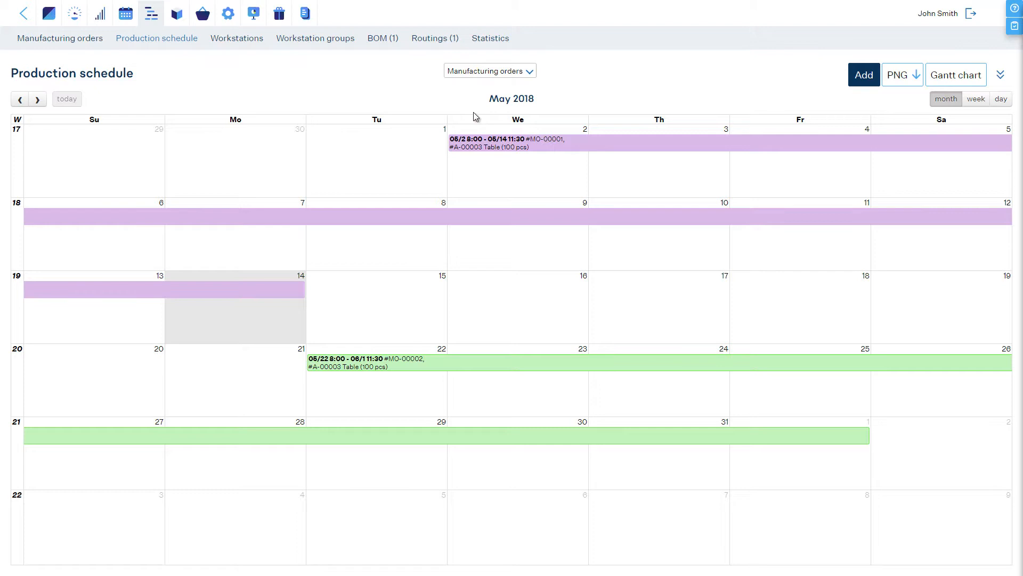
{"action": "left_click", "coordinate": [489, 71]}
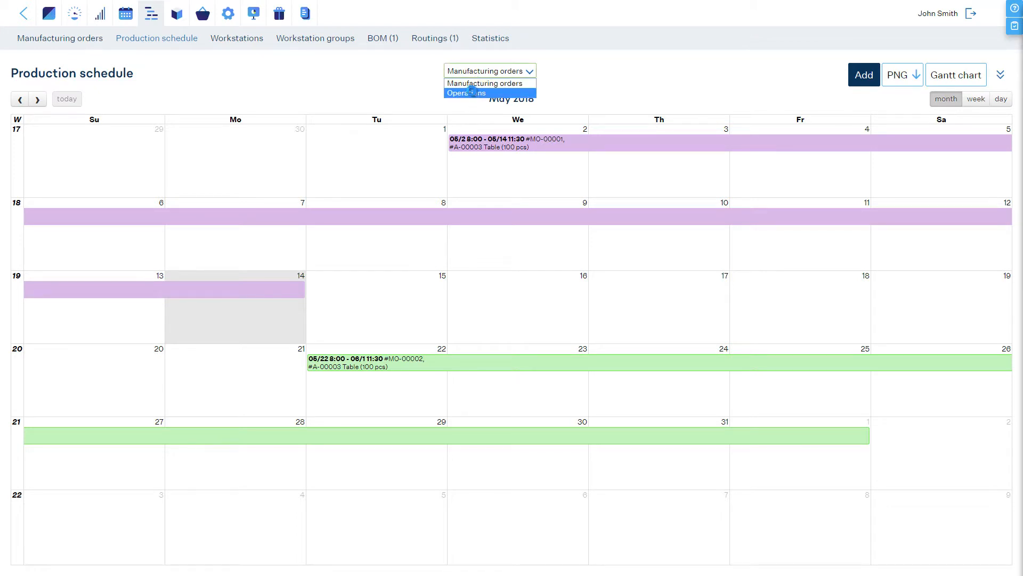
Step: Switch the calendar to Operations view and check the colour-coding in Quick Help
{"action": "left_click", "coordinate": [464, 92]}
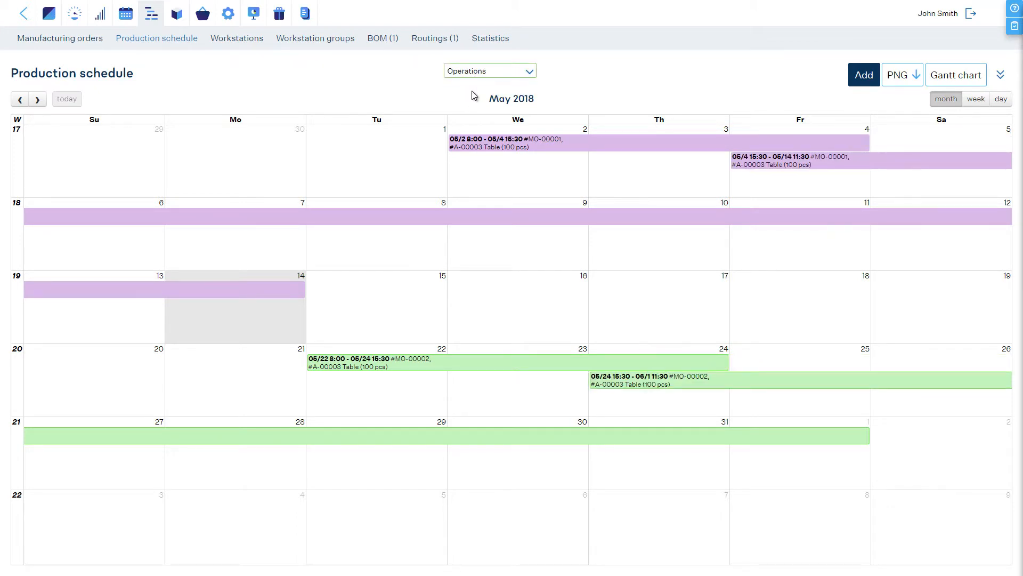
{"action": "mouse_move", "coordinate": [1014, 7]}
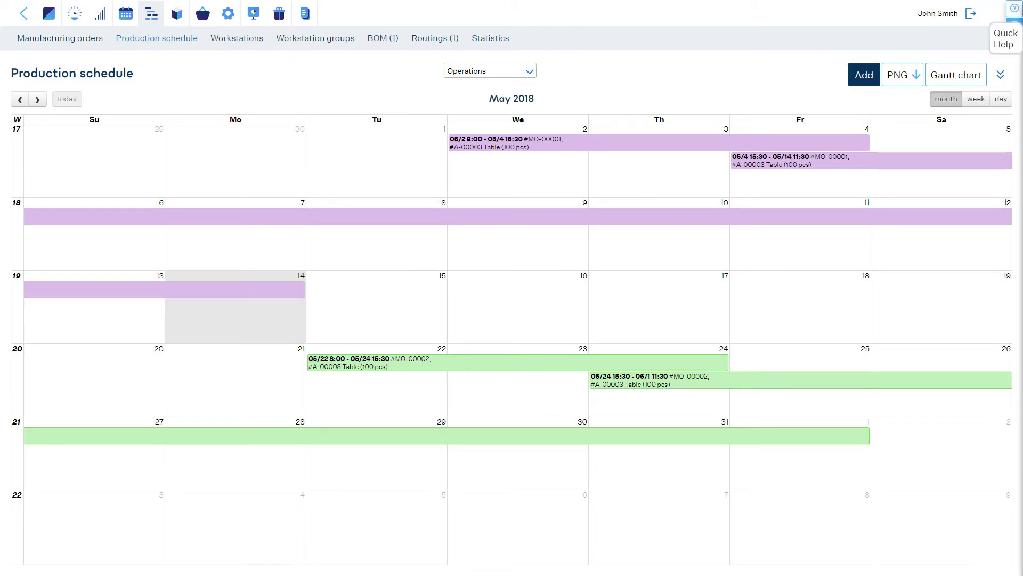
{"action": "left_click", "coordinate": [1016, 13]}
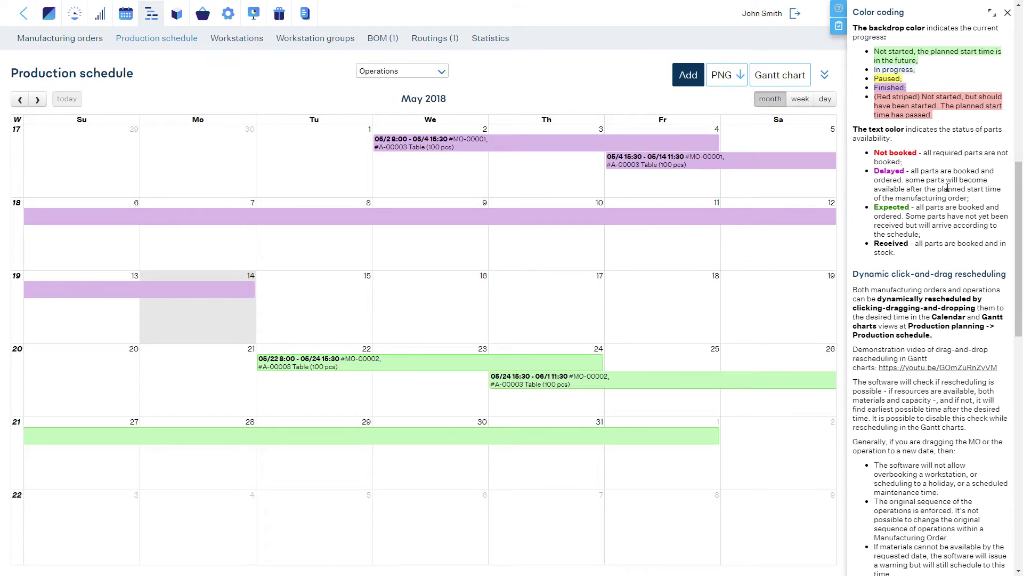
{"action": "left_click", "coordinate": [1008, 13]}
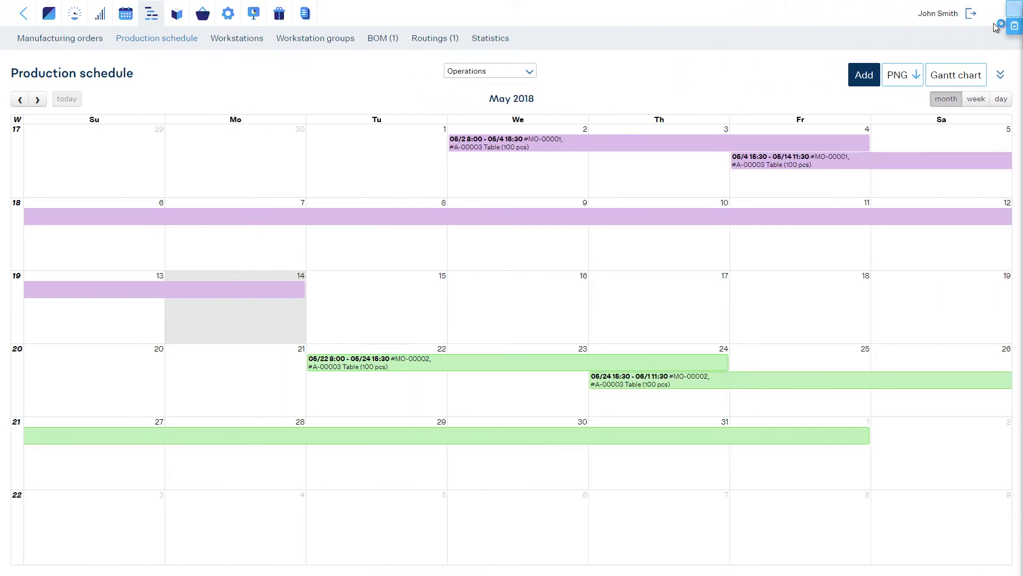
Step: Tick Show comment, workstations and workers, and toggle Hide finished orders and operations
{"action": "left_click", "coordinate": [1000, 74]}
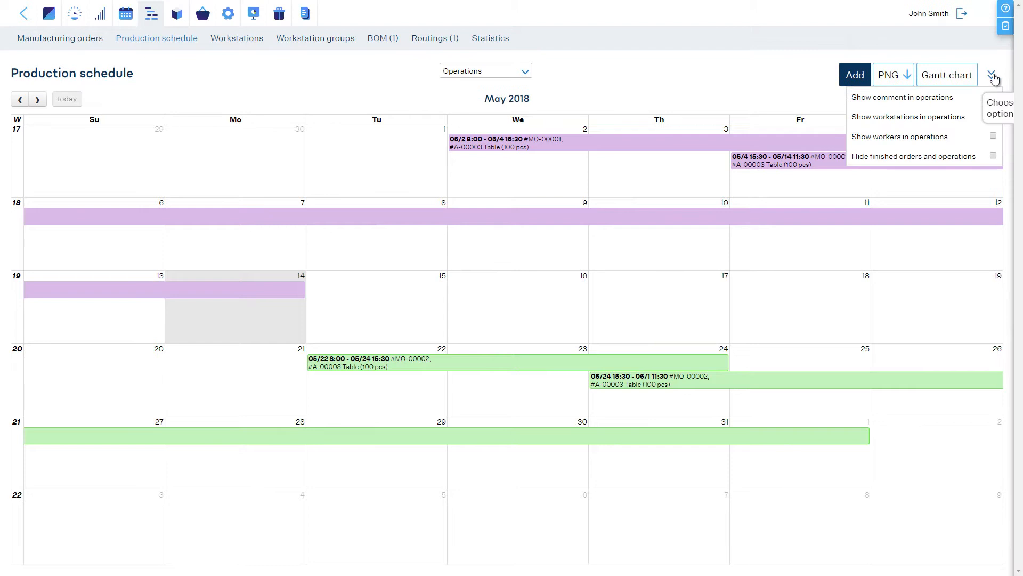
{"action": "left_click", "coordinate": [992, 97]}
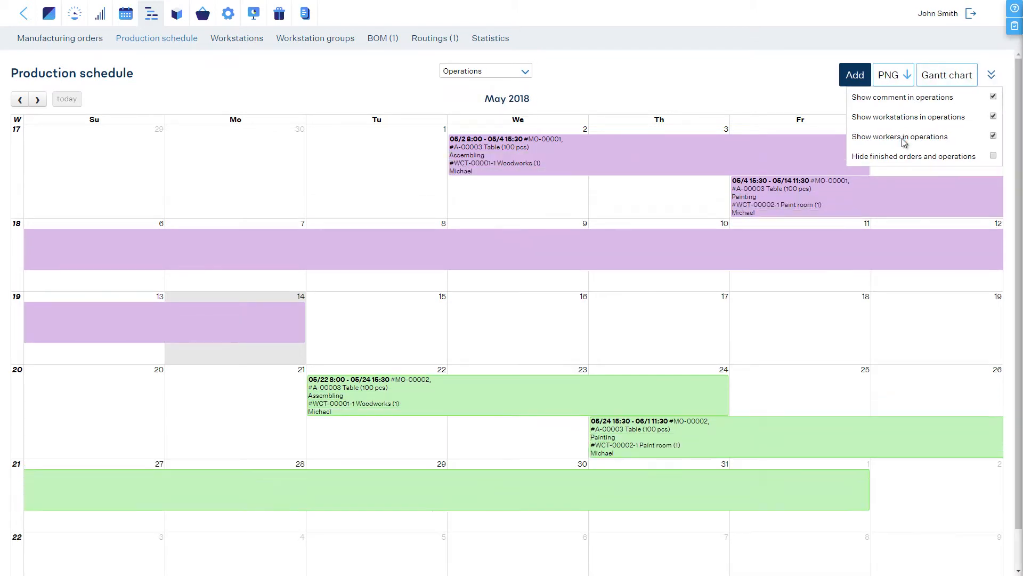
{"action": "left_click", "coordinate": [993, 156]}
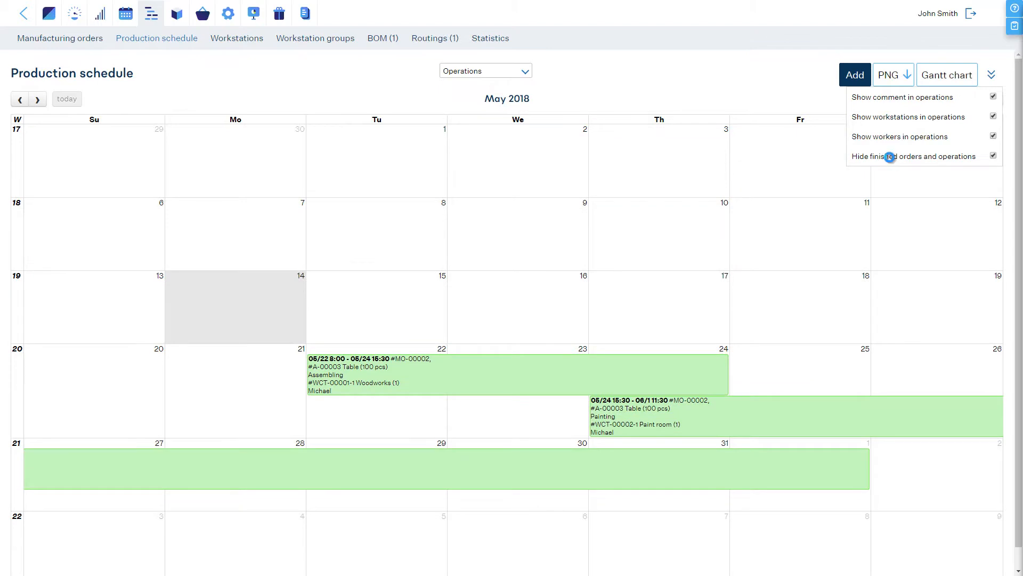
{"action": "left_click", "coordinate": [992, 156]}
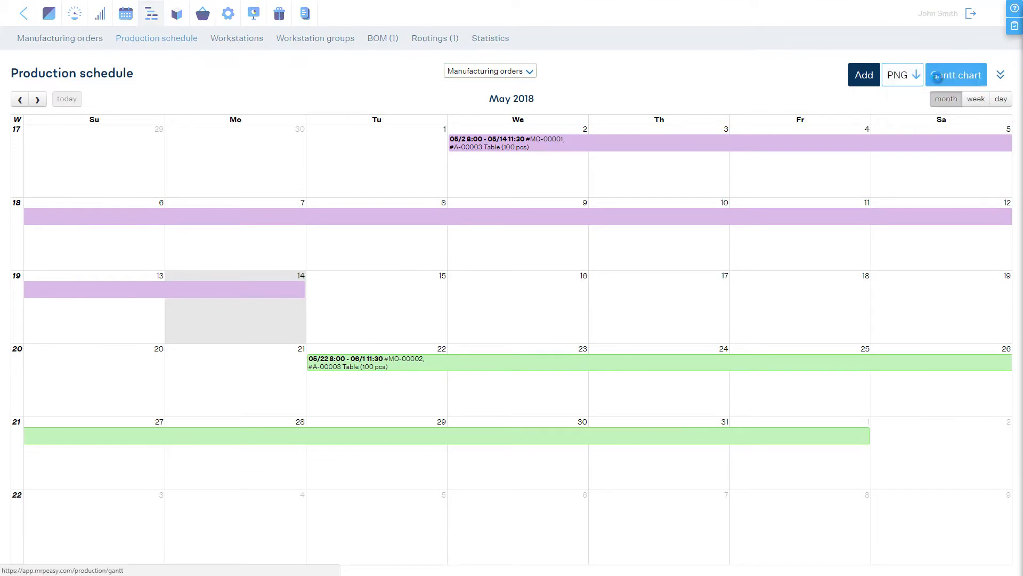
Step: View the Gantt chart for This month with orders expanded, then by Workstations, and return to Manufacturing orders
{"action": "left_click", "coordinate": [955, 75]}
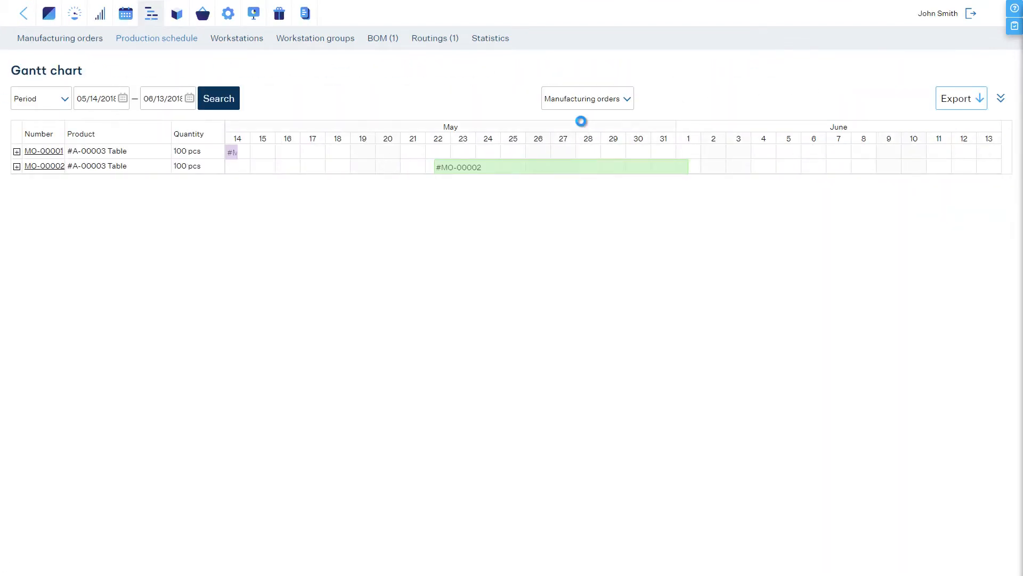
{"action": "left_click", "coordinate": [40, 98]}
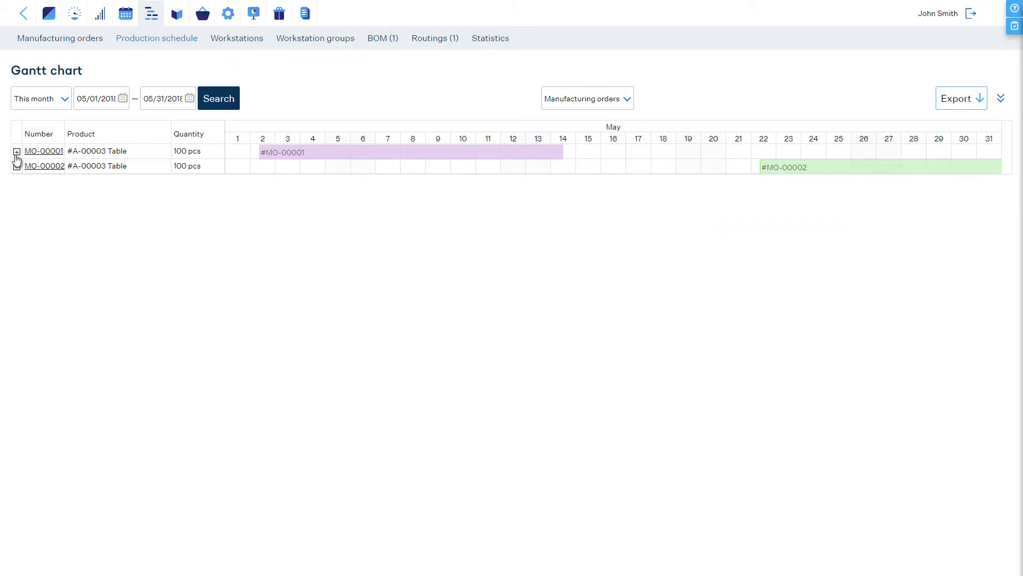
{"action": "left_click", "coordinate": [16, 150]}
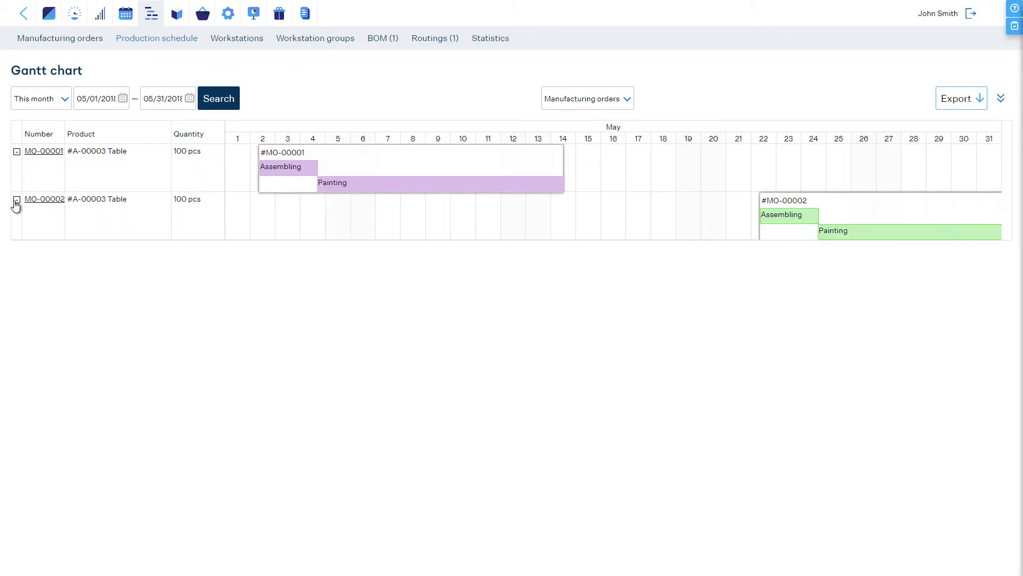
{"action": "mouse_move", "coordinate": [617, 104]}
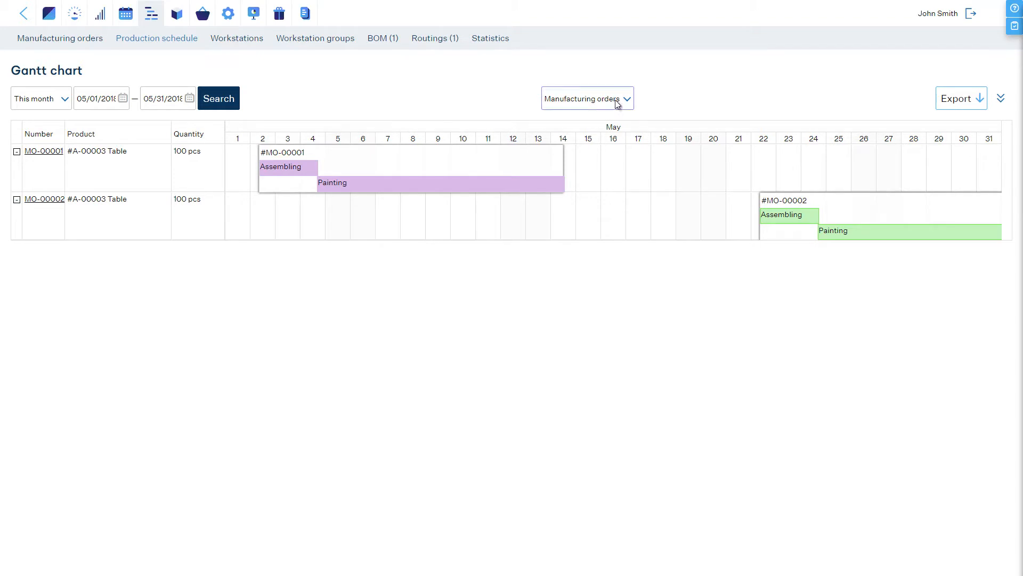
{"action": "left_click", "coordinate": [585, 98]}
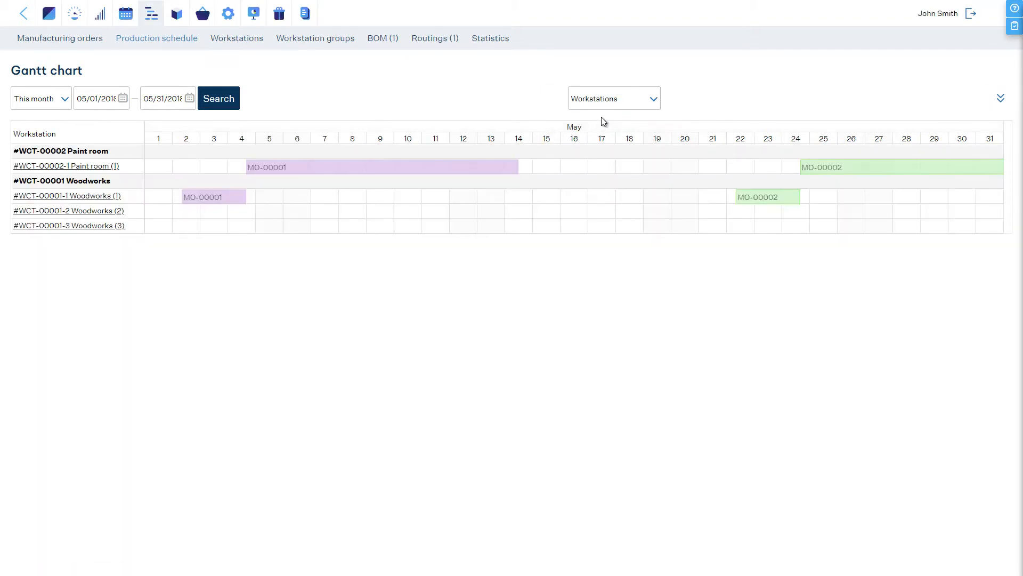
{"action": "mouse_move", "coordinate": [588, 121]}
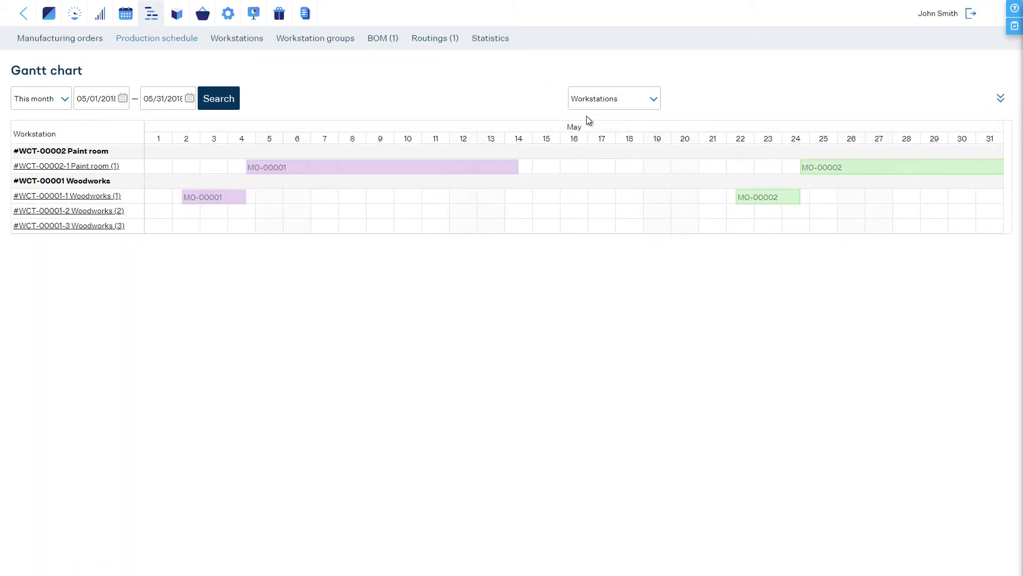
{"action": "left_click", "coordinate": [60, 39]}
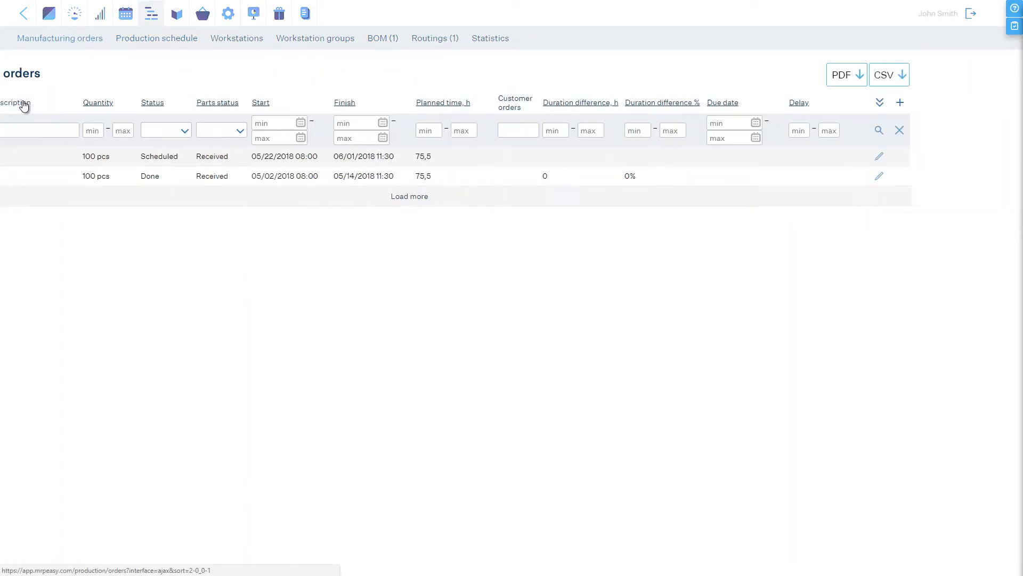
Step: Start a new manufacturing order for product #A-00003 Table with quantity 50
{"action": "left_click", "coordinate": [900, 102]}
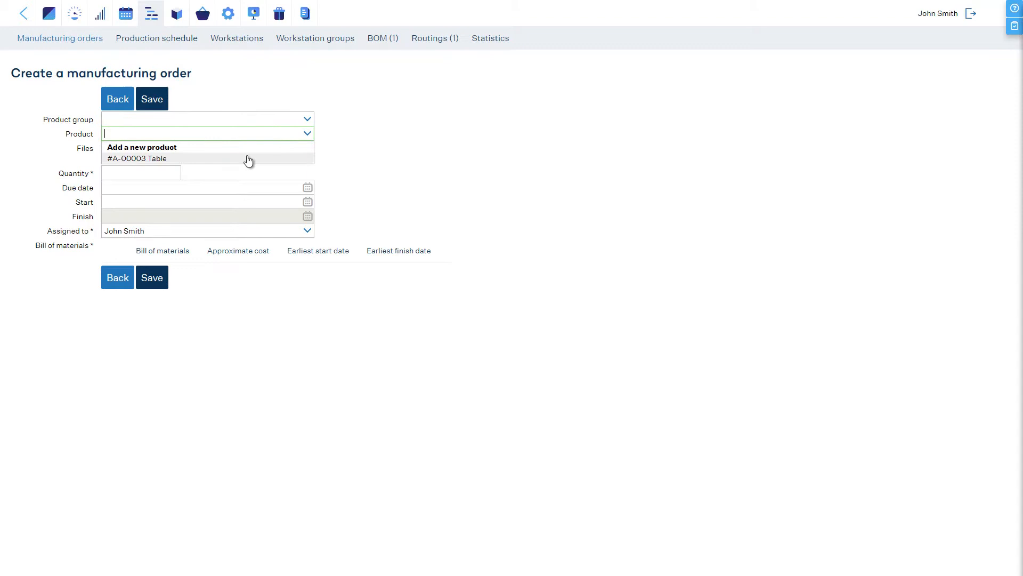
{"action": "left_click", "coordinate": [138, 158]}
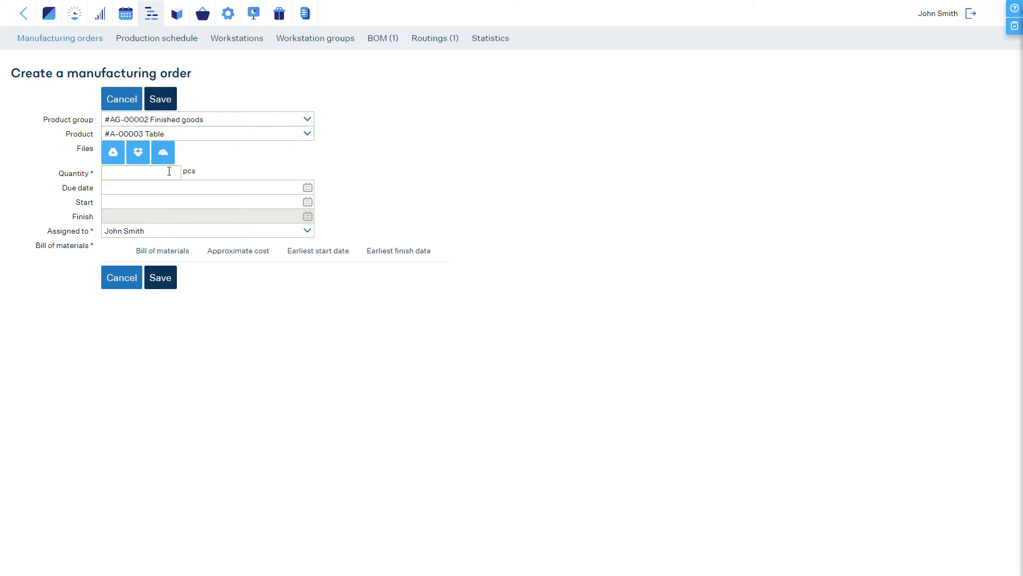
{"action": "type", "text": "50"}
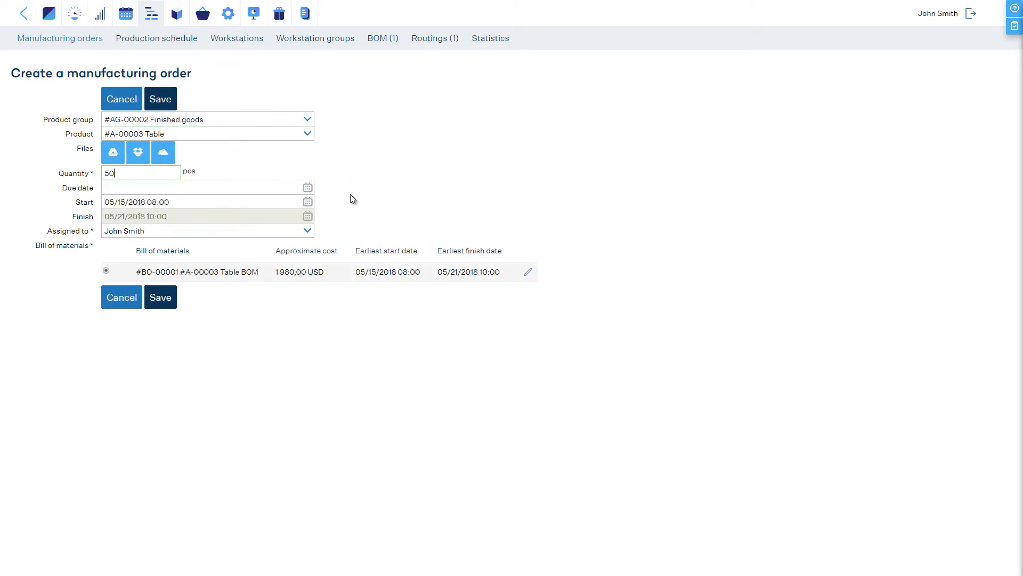
{"action": "mouse_move", "coordinate": [529, 272]}
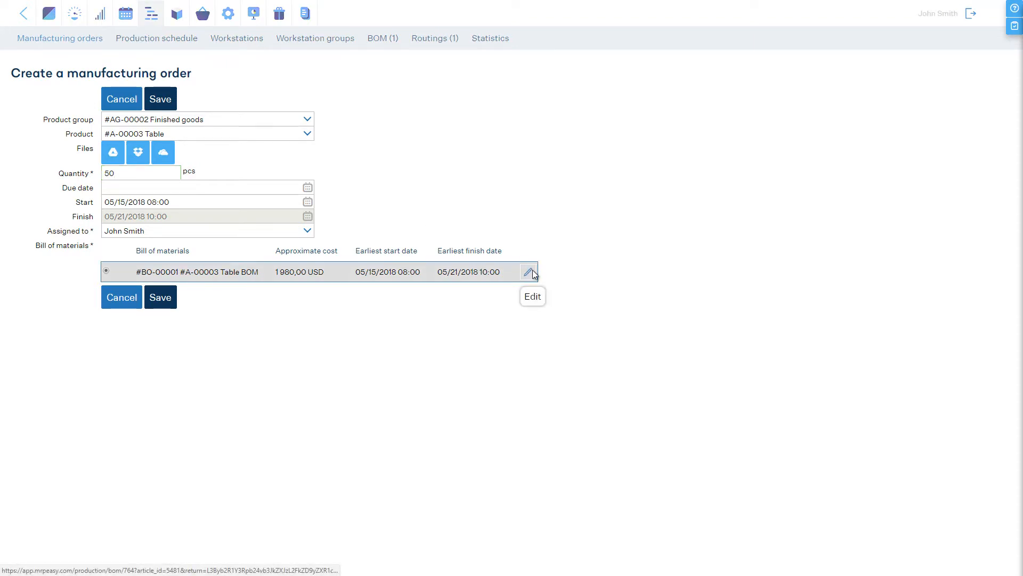
Step: In the order's BOM details, assign John Smith to the Painting operation
{"action": "left_click", "coordinate": [532, 271]}
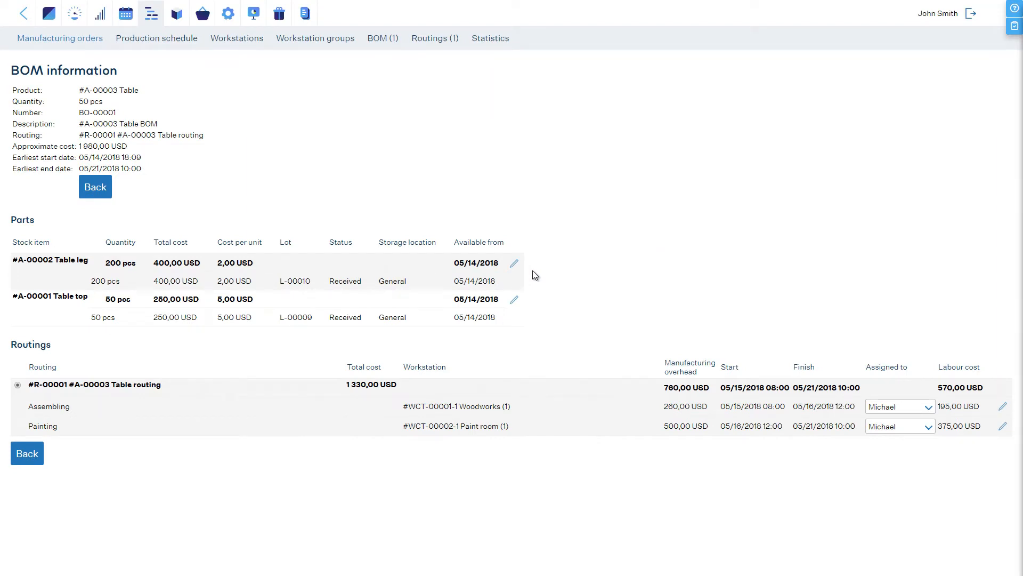
{"action": "mouse_move", "coordinate": [766, 348]}
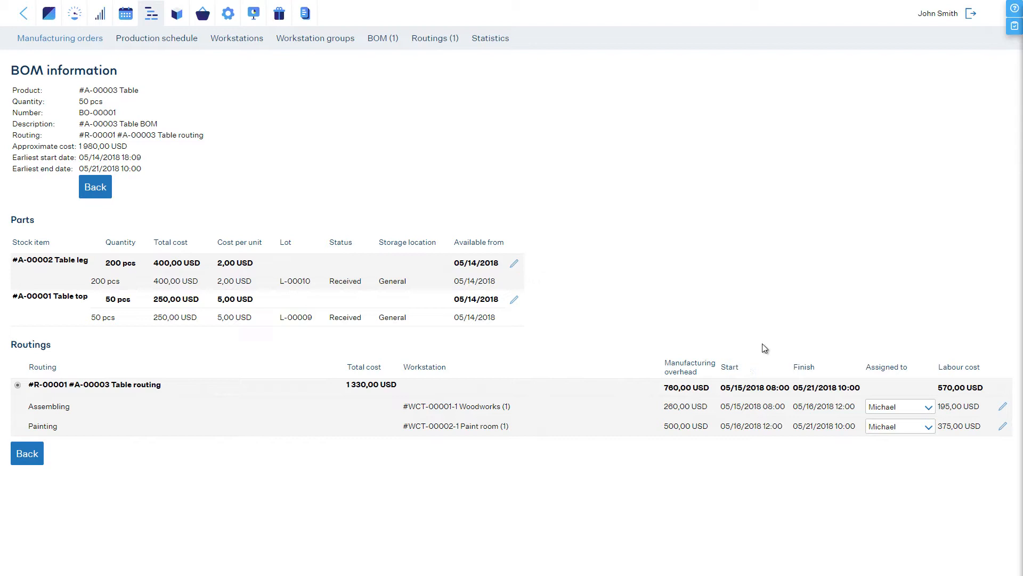
{"action": "left_click", "coordinate": [899, 407]}
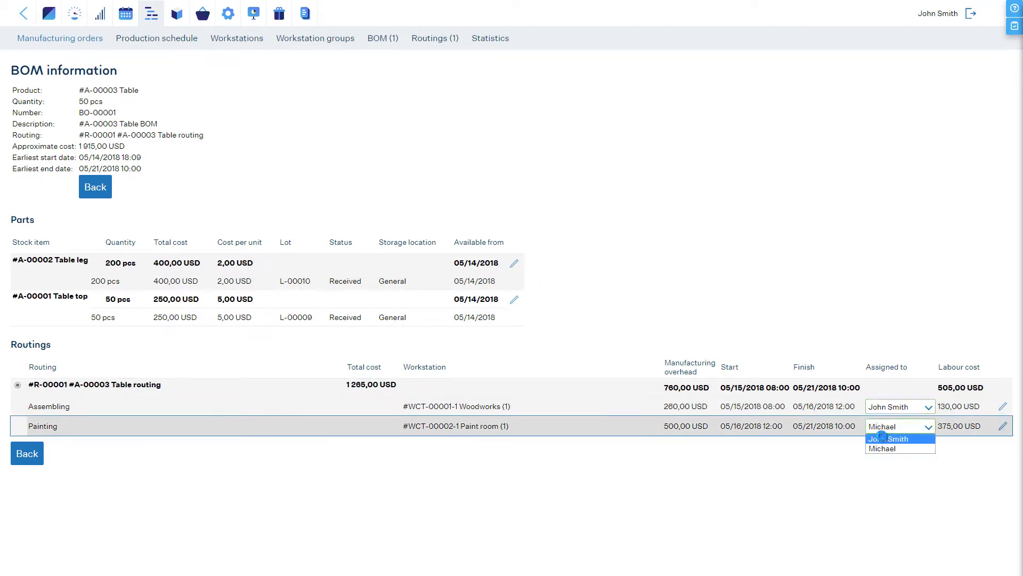
{"action": "left_click", "coordinate": [888, 438]}
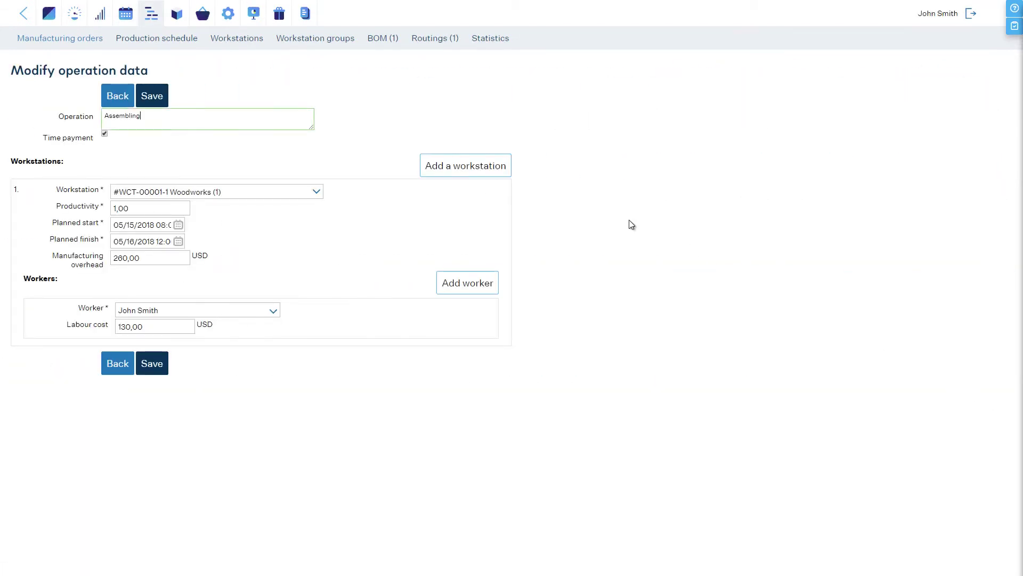
{"action": "mouse_move", "coordinate": [466, 166]}
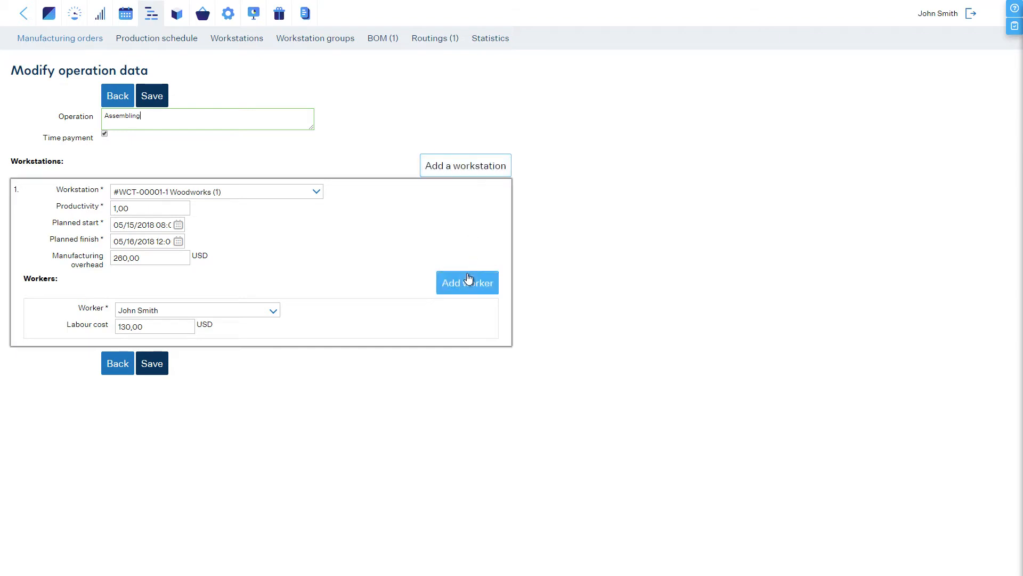
{"action": "mouse_move", "coordinate": [117, 362]}
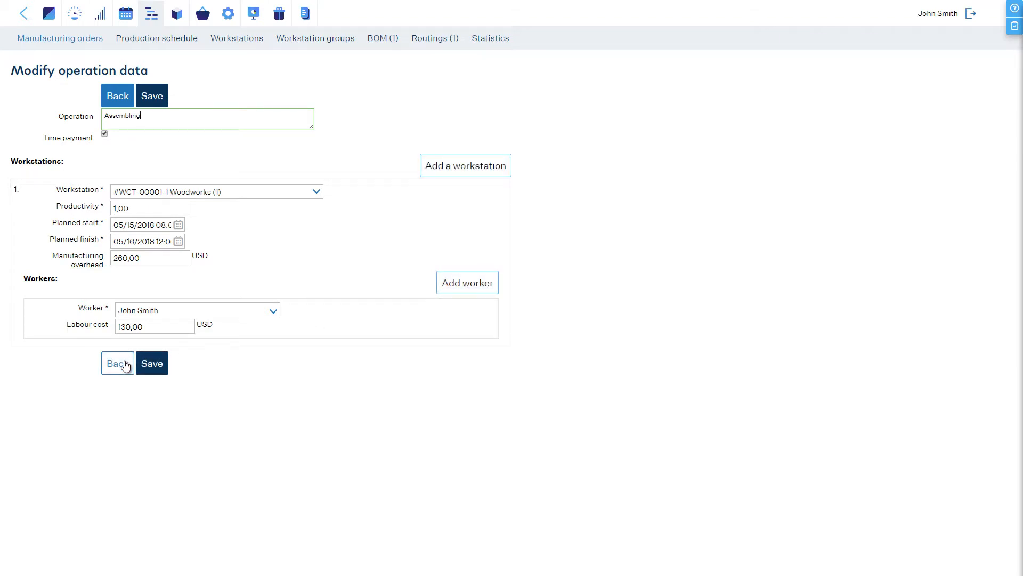
{"action": "left_click", "coordinate": [118, 363]}
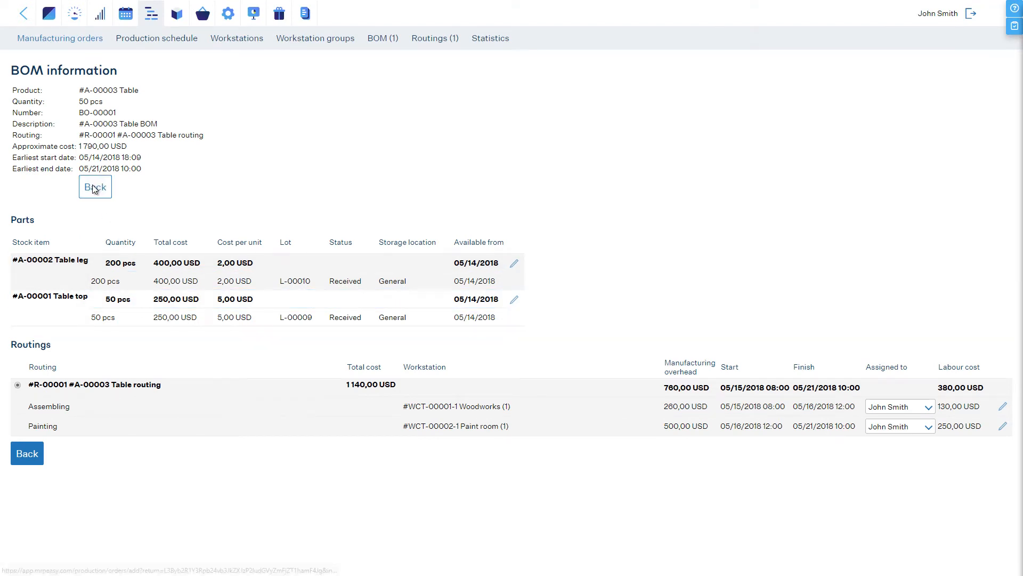
Step: Save the new order as MO-00004 and return to the Production schedule
{"action": "left_click", "coordinate": [95, 187]}
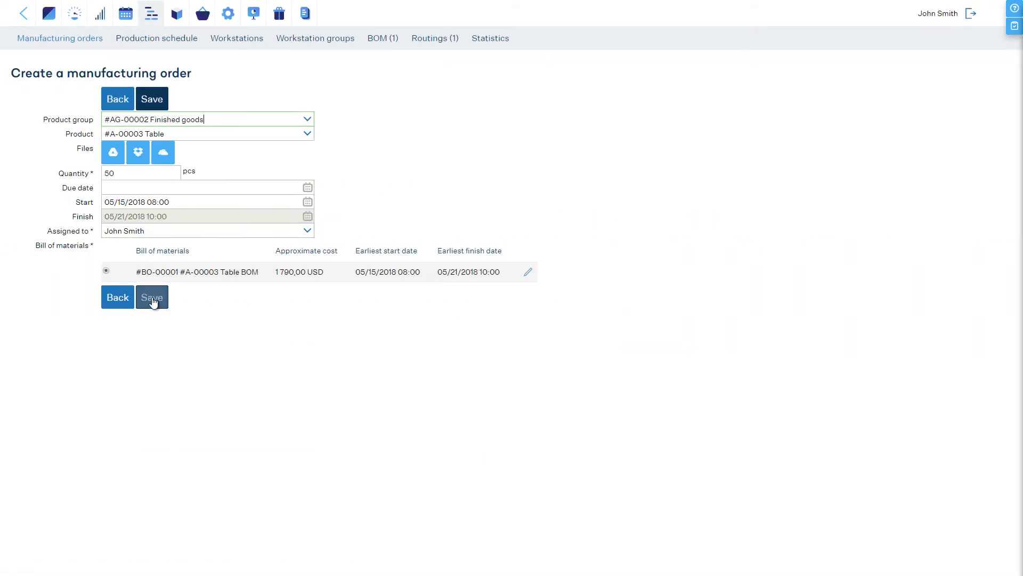
{"action": "left_click", "coordinate": [151, 297]}
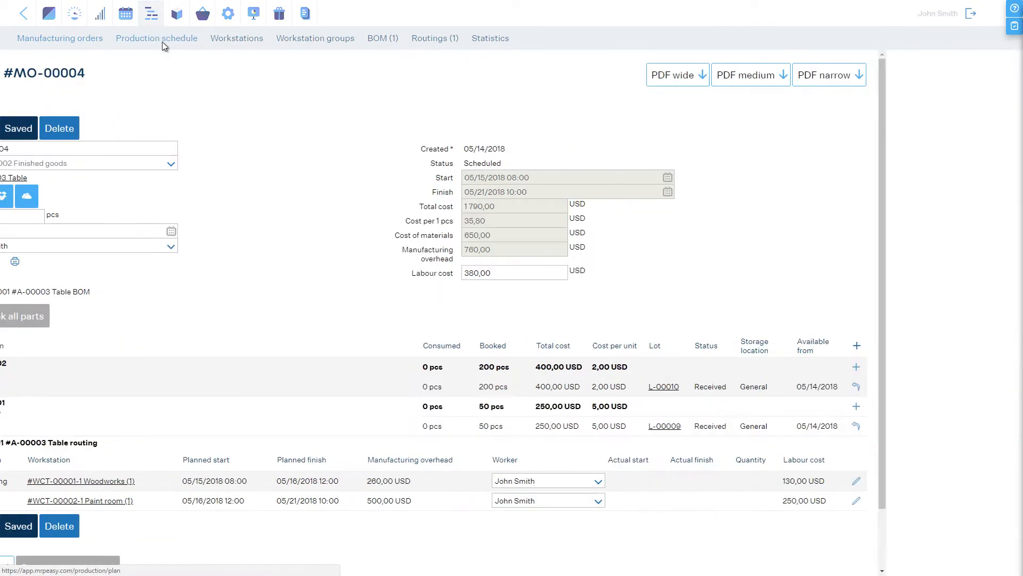
{"action": "left_click", "coordinate": [155, 38]}
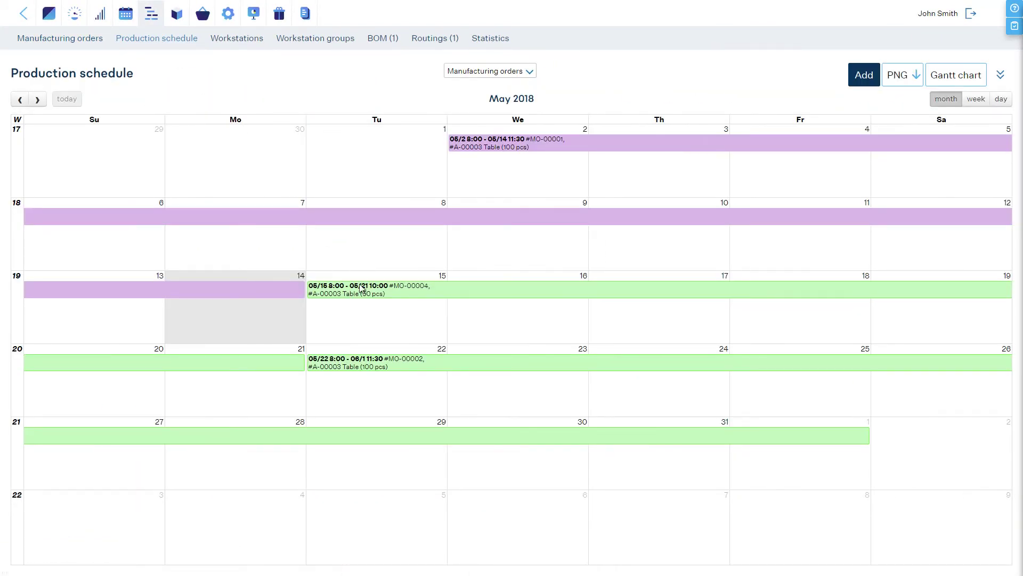
{"action": "mouse_move", "coordinate": [362, 290]}
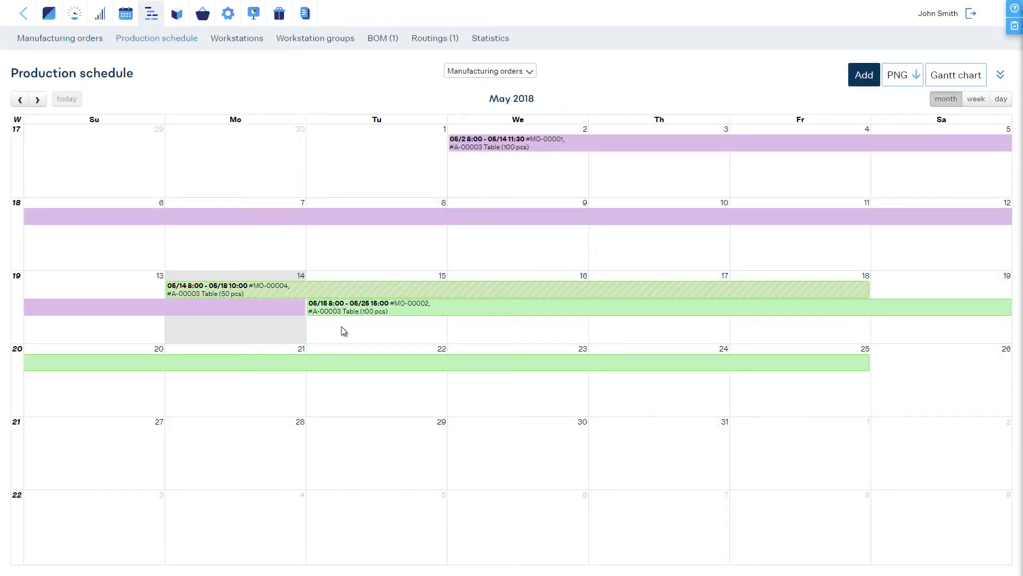
Step: Move MO-00004 to 14–18 May, pushing MO-00002 later, and bring up the Gantt chart
{"action": "left_click", "coordinate": [955, 74]}
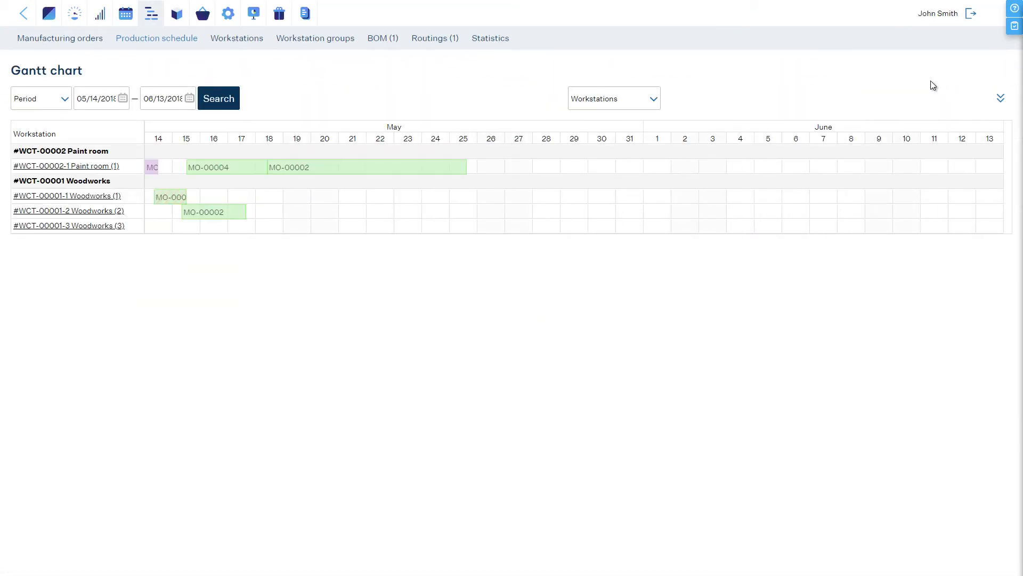
{"action": "mouse_move", "coordinate": [222, 203]}
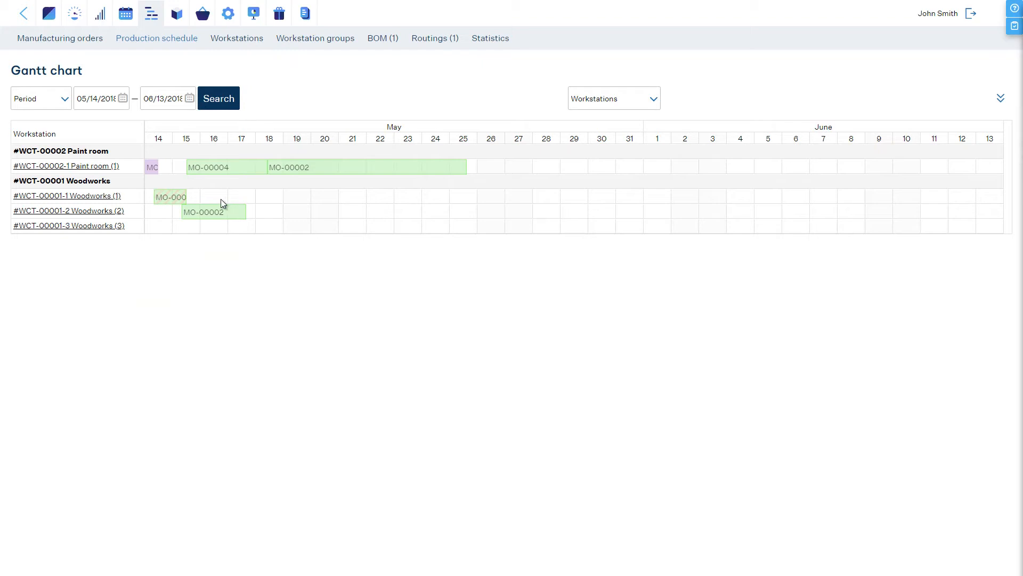
{"action": "mouse_move", "coordinate": [197, 196]}
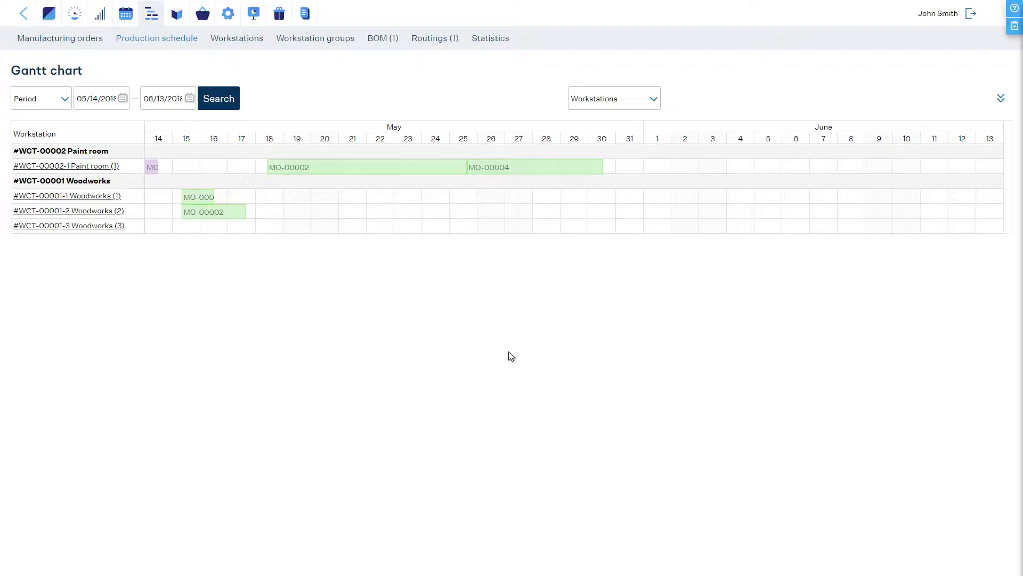
Step: In the Gantt by manufacturing order, expand MO-00002 and MO-00004 and reschedule MO-00004's operation to 05/24/2018 10:33
{"action": "left_click", "coordinate": [612, 98]}
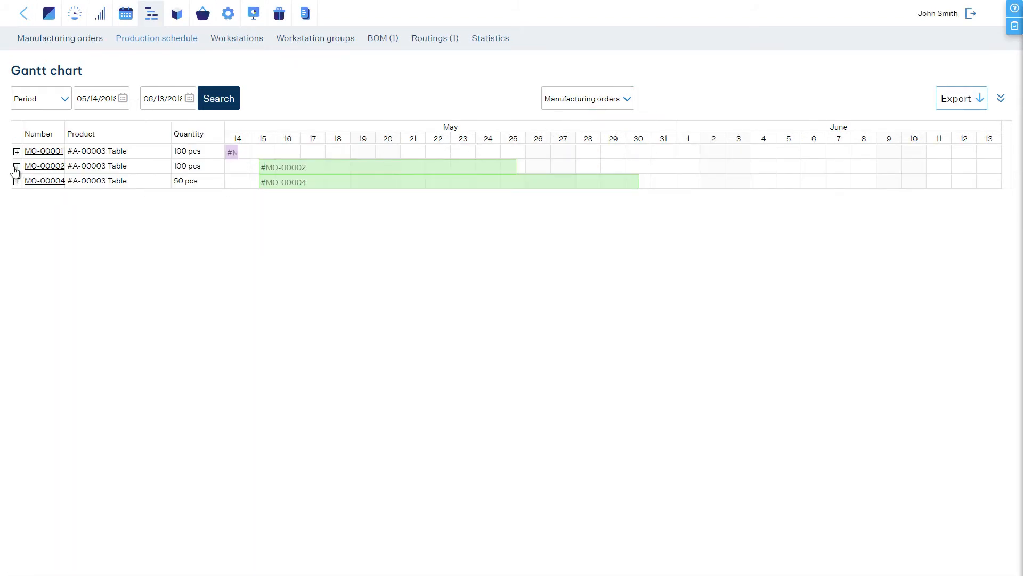
{"action": "left_click", "coordinate": [15, 167]}
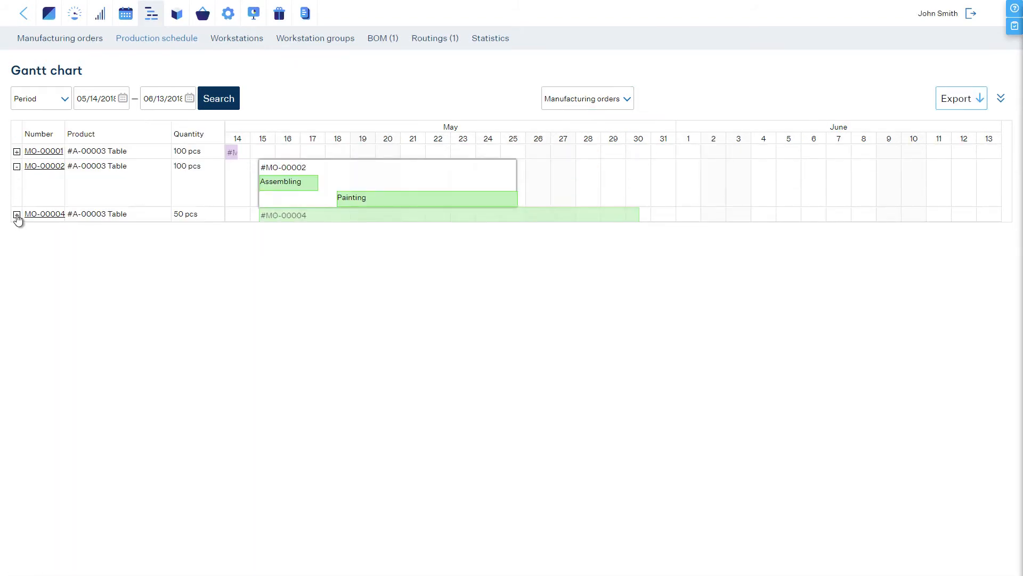
{"action": "left_click", "coordinate": [16, 215]}
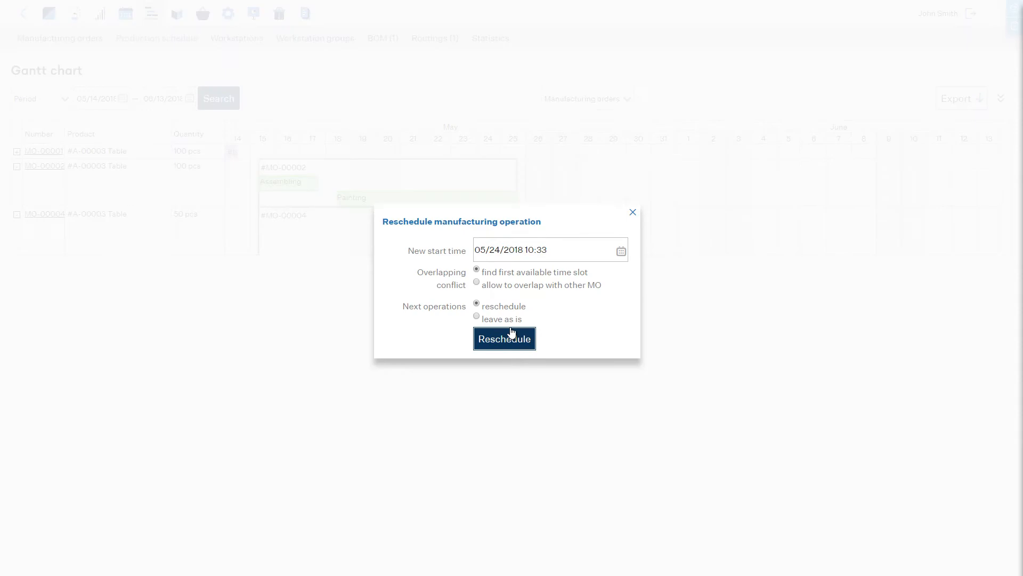
{"action": "left_click", "coordinate": [504, 338]}
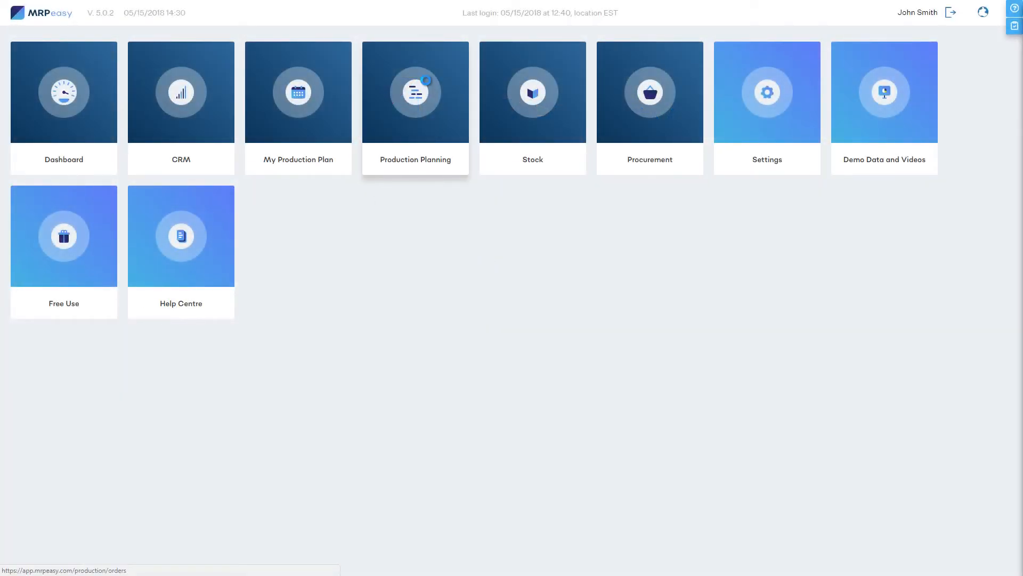
Step: From Production Planning open MO-00002 and go to its production reporting page
{"action": "left_click", "coordinate": [415, 92]}
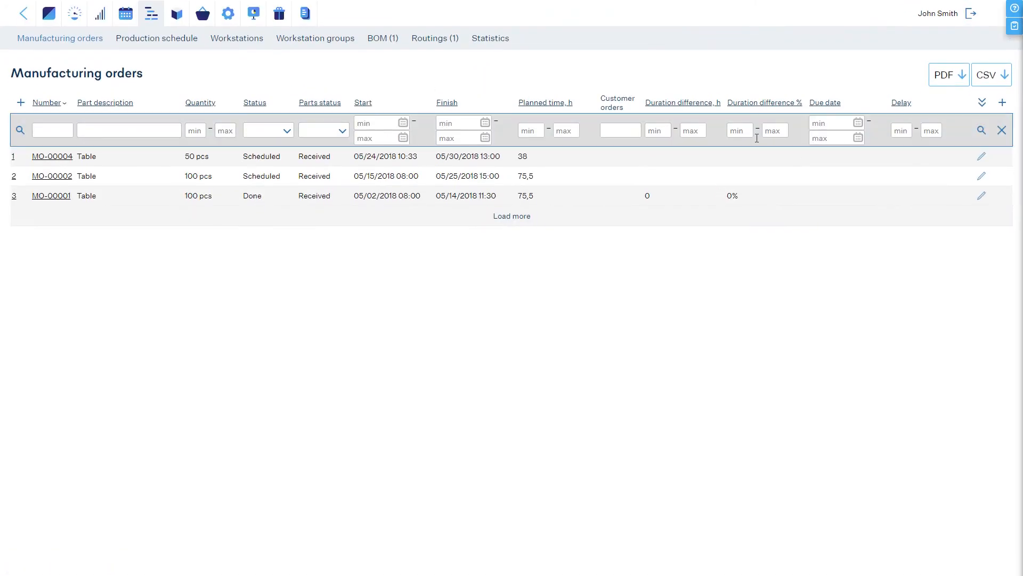
{"action": "left_click", "coordinate": [52, 176]}
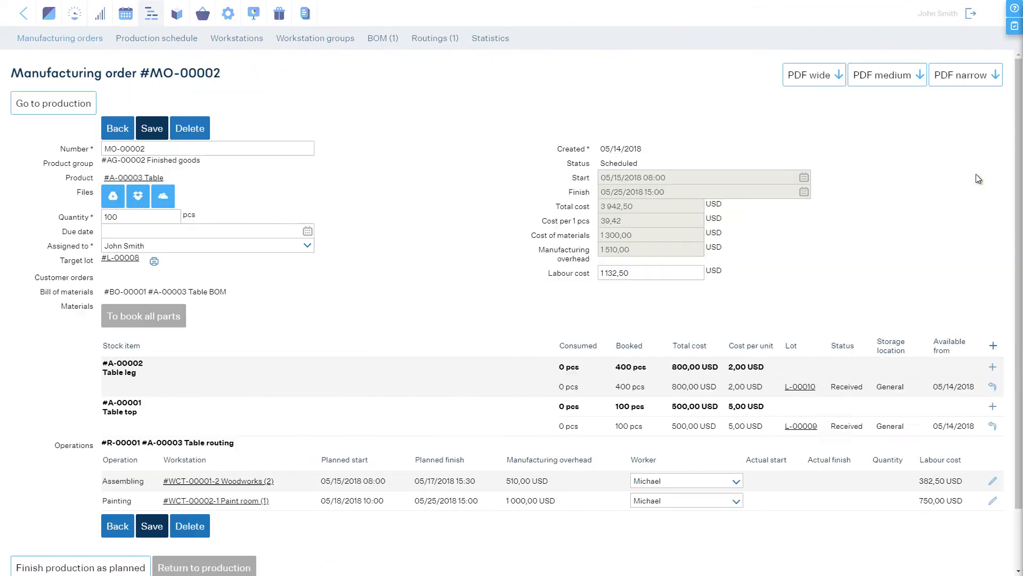
{"action": "scroll", "scroll_direction": "down", "scroll_amount": 3}
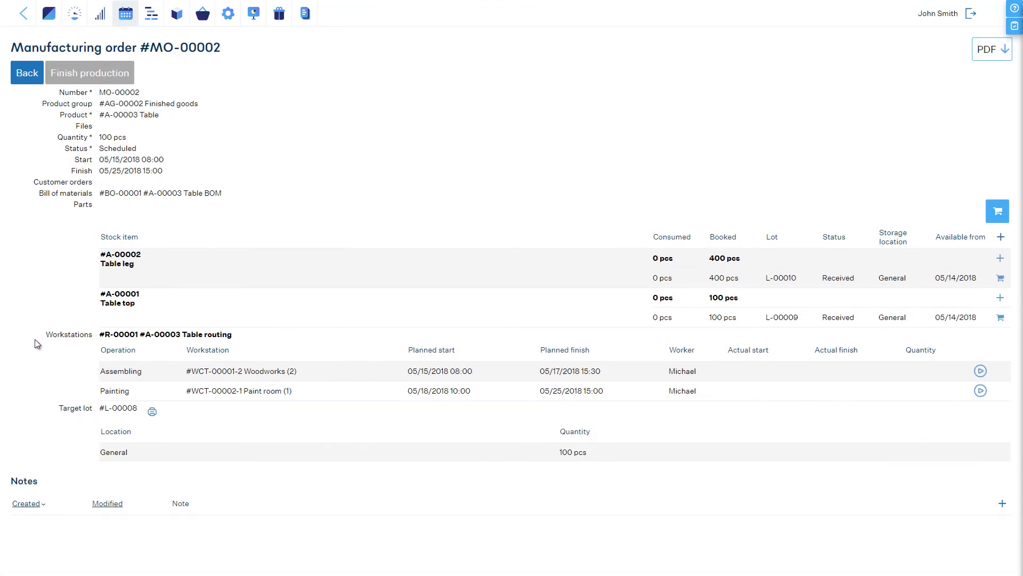
{"action": "mouse_move", "coordinate": [43, 249]}
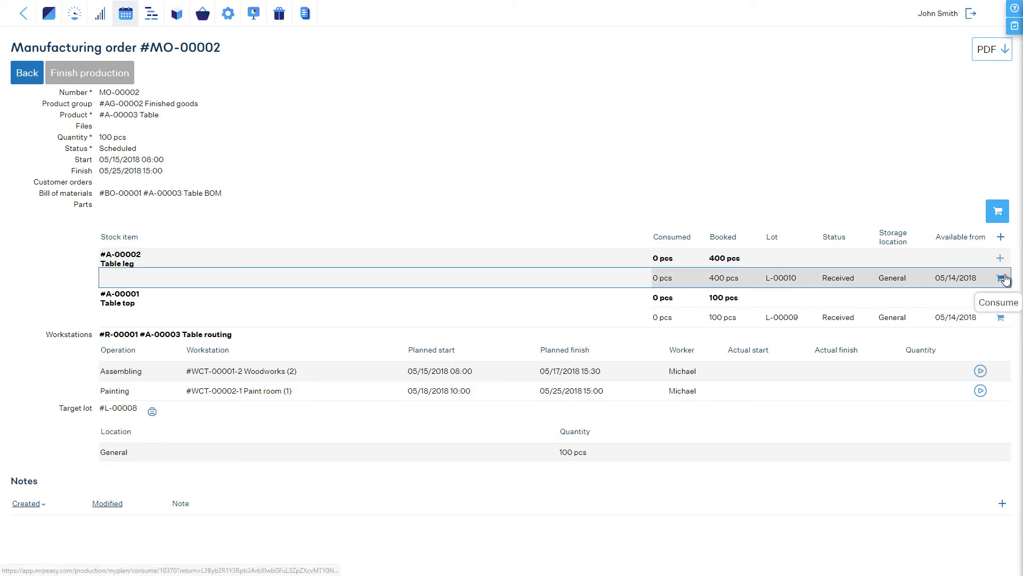
Step: Record consumption of 200 Table legs from lot L-00010 and 50 Table tops from lot L-00009
{"action": "left_click", "coordinate": [1005, 277]}
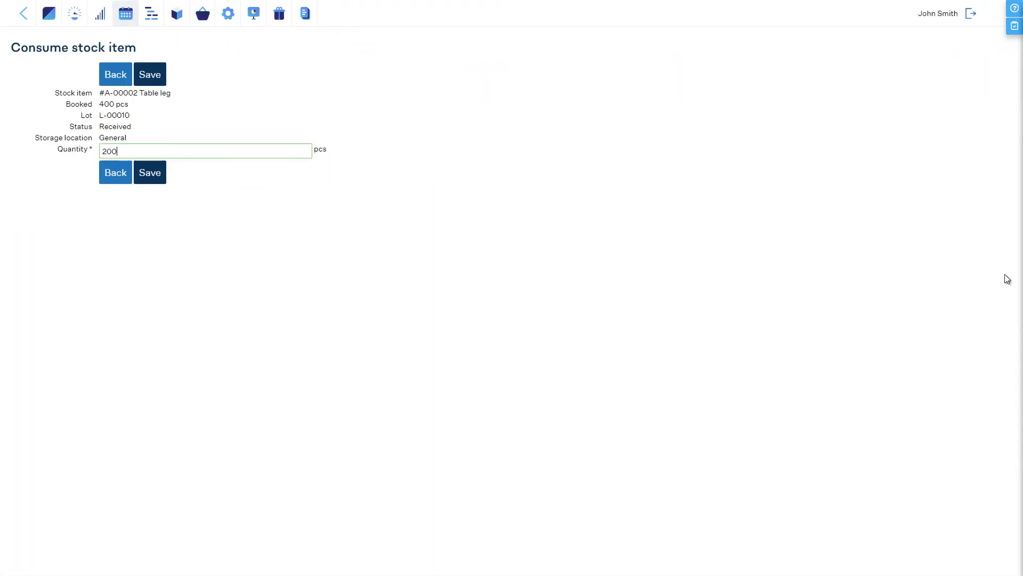
{"action": "left_click", "coordinate": [158, 173]}
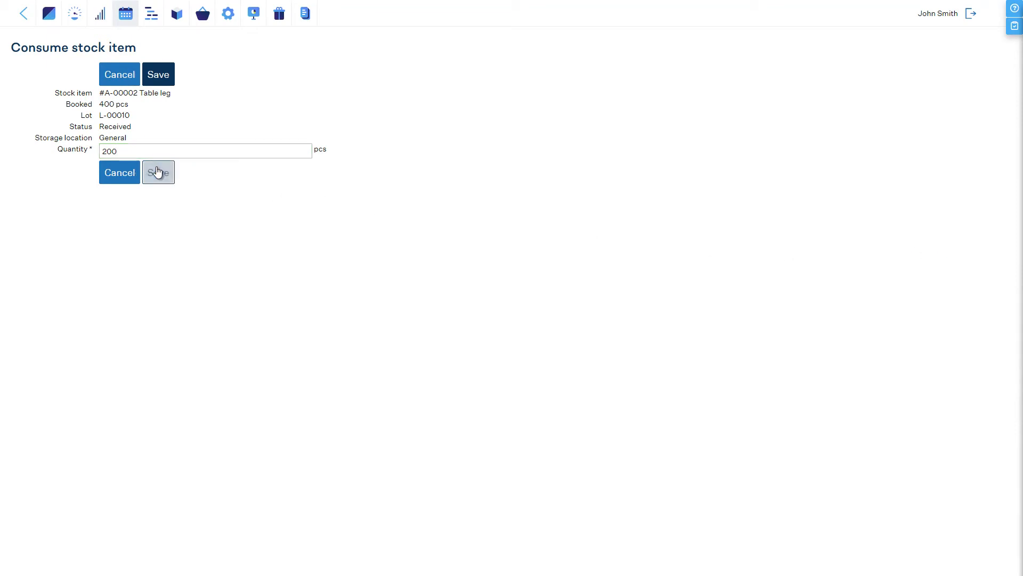
{"action": "left_click", "coordinate": [158, 171]}
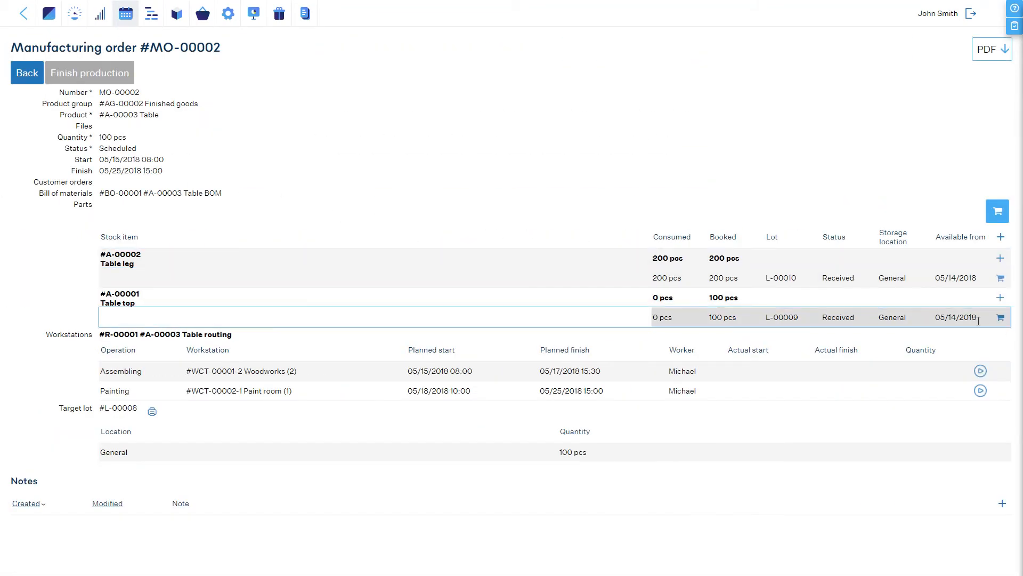
{"action": "left_click", "coordinate": [1000, 318]}
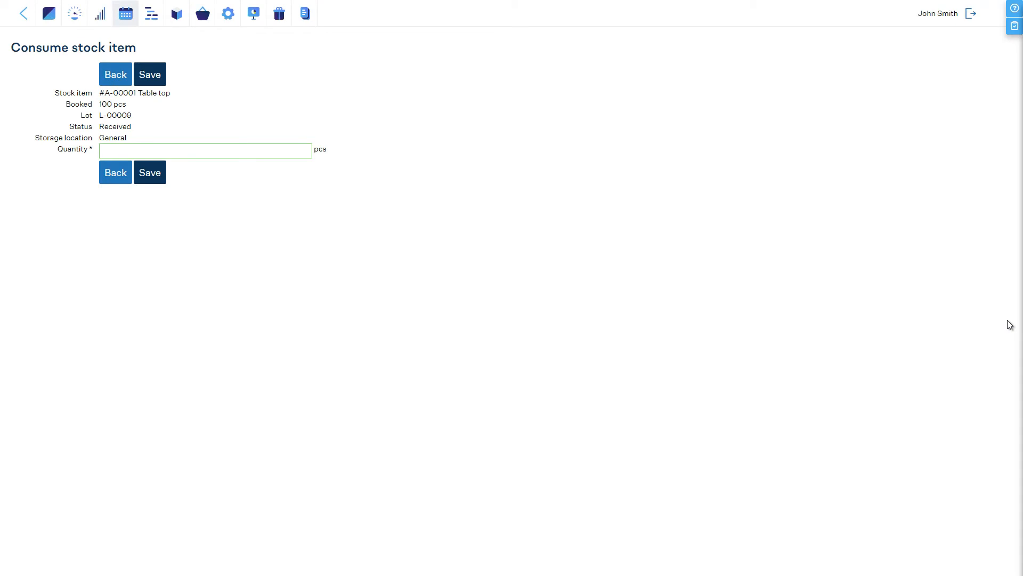
{"action": "type", "text": "50"}
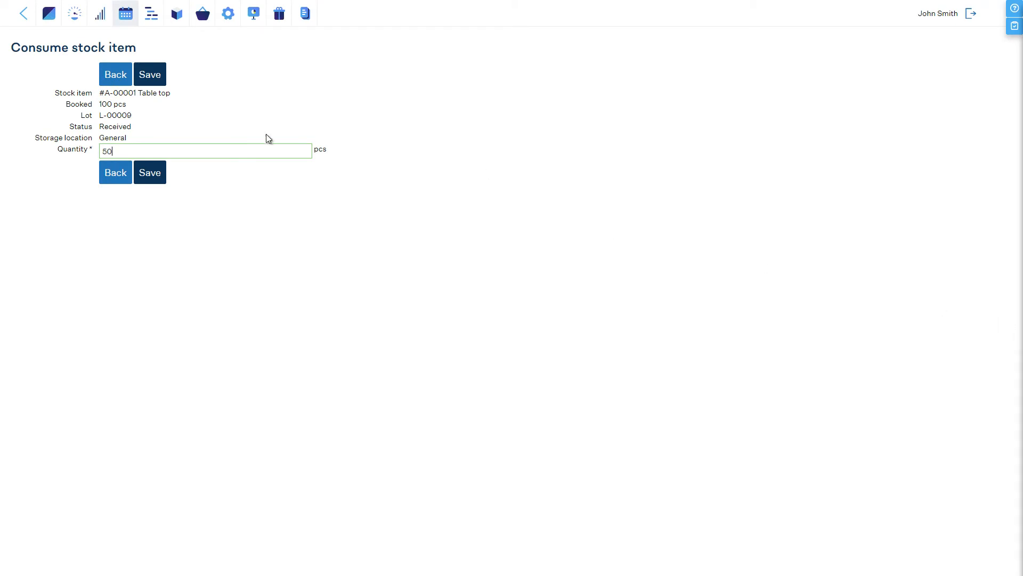
{"action": "left_click", "coordinate": [149, 74]}
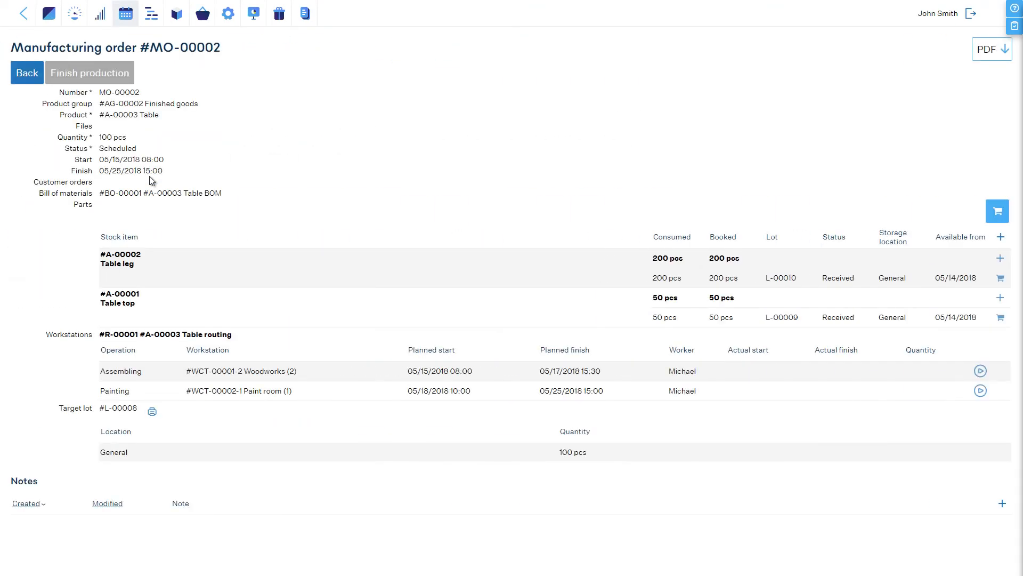
{"action": "mouse_move", "coordinate": [998, 211]}
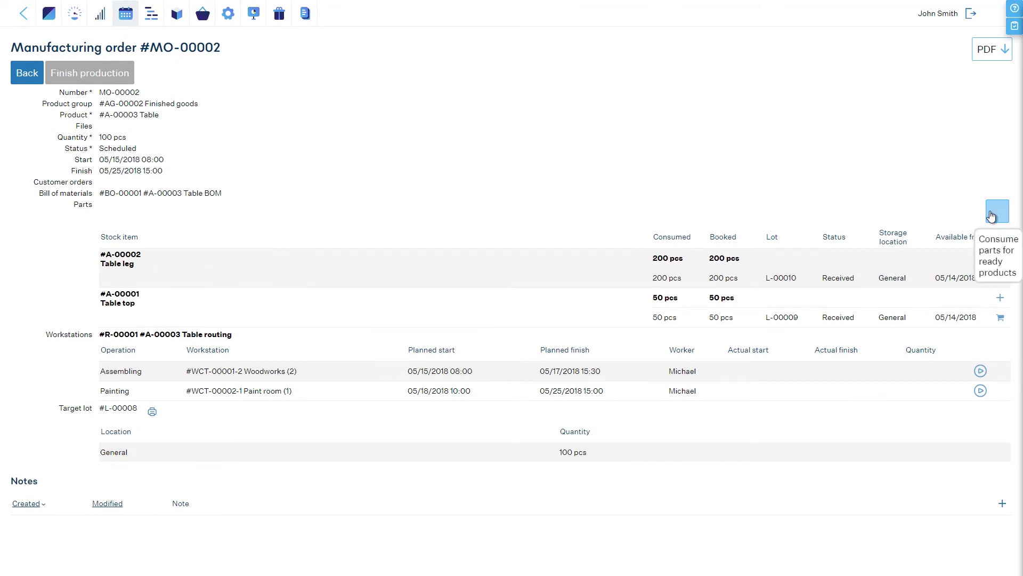
Step: Consume parts for 50 ready tables, reaching 400 legs and 100 tops consumed
{"action": "left_click", "coordinate": [997, 211]}
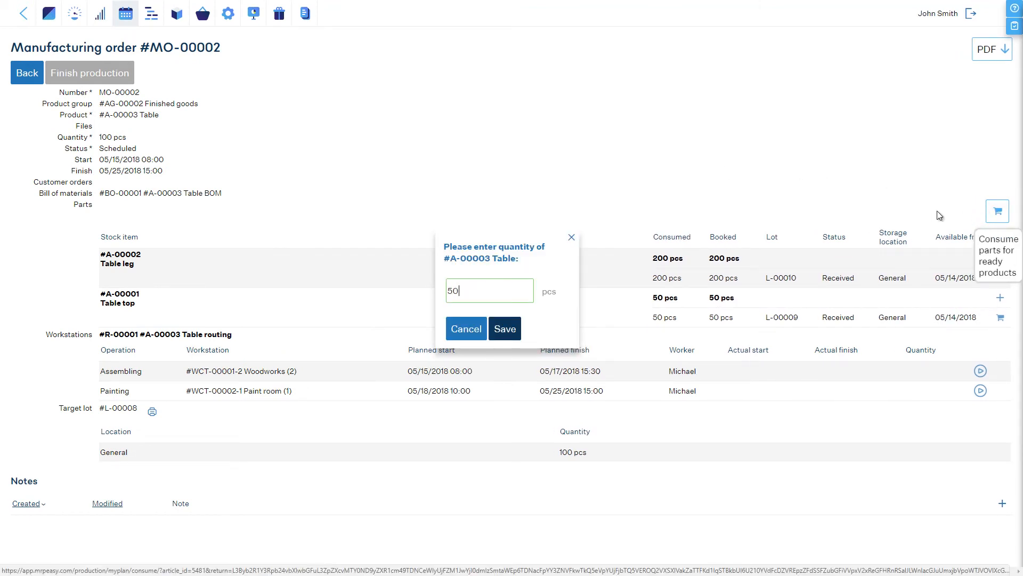
{"action": "left_click", "coordinate": [504, 328]}
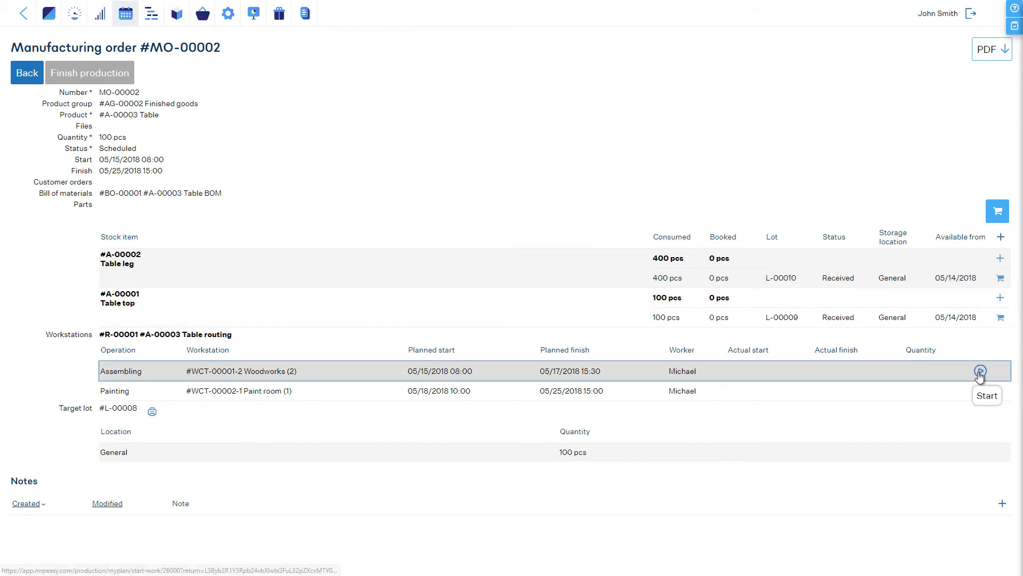
Step: Start and finish the Assembling operation, saving 90 tables made
{"action": "left_click", "coordinate": [980, 371]}
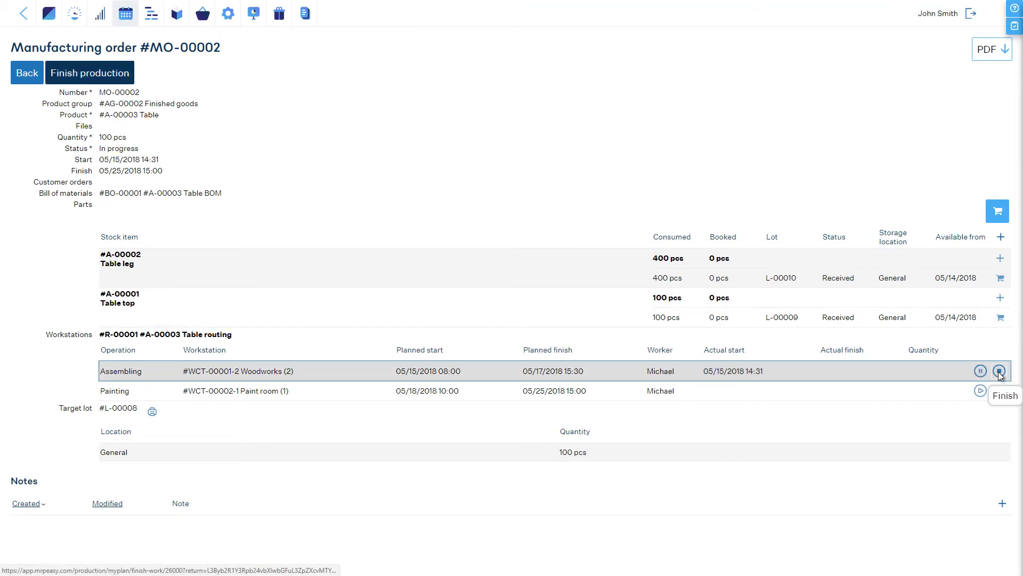
{"action": "left_click", "coordinate": [998, 371]}
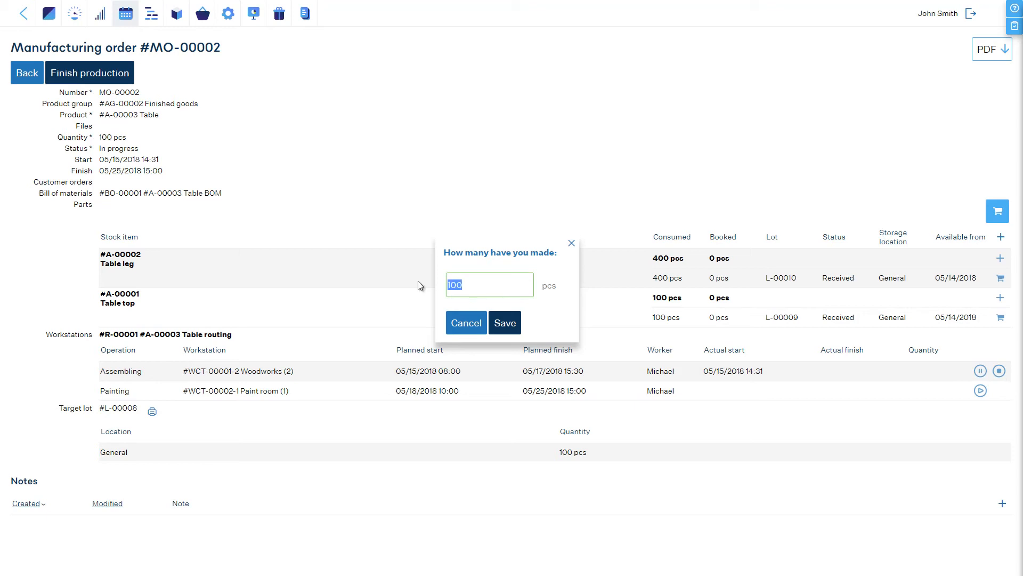
{"action": "type", "text": "90"}
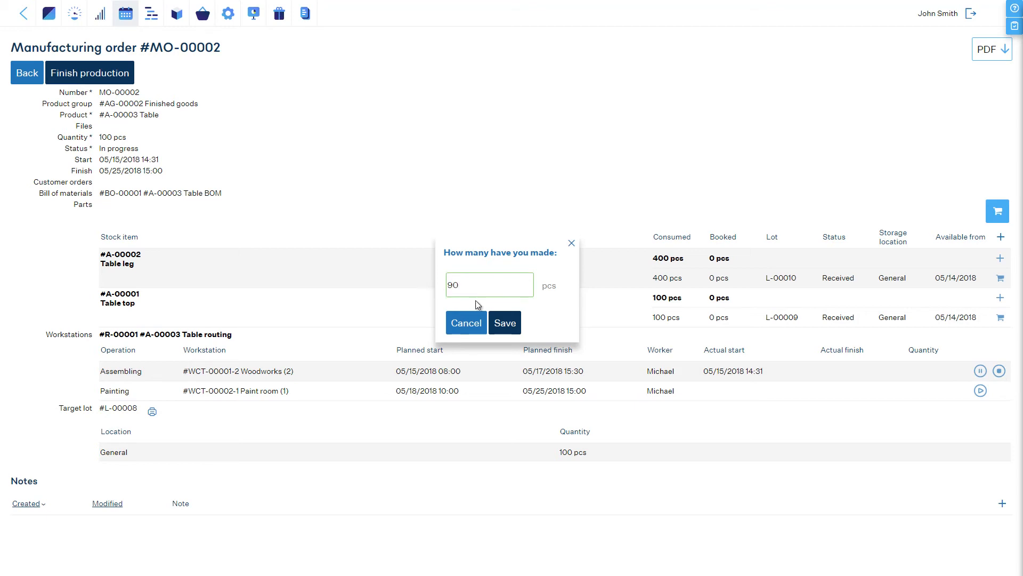
{"action": "left_click", "coordinate": [504, 322]}
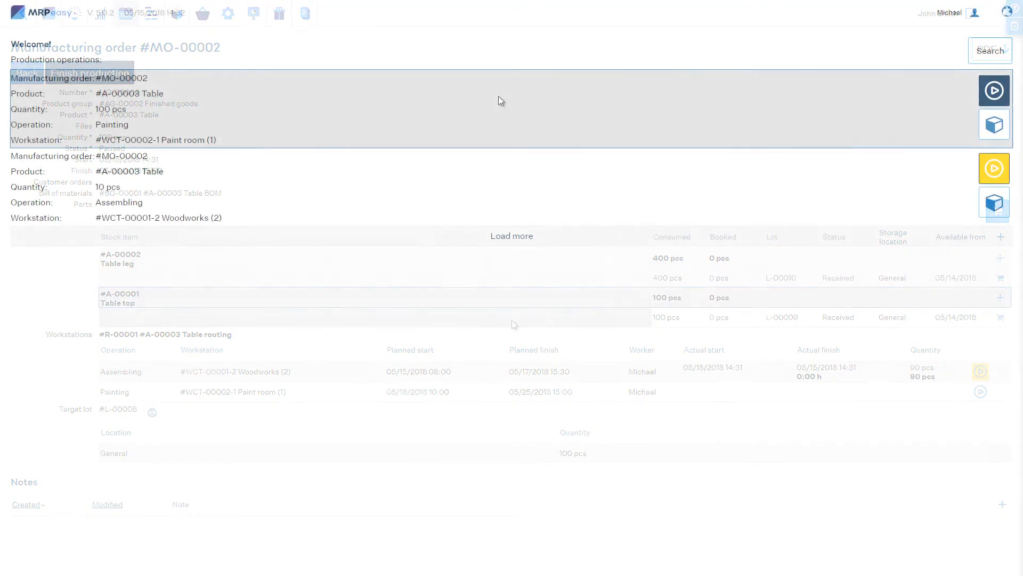
Step: As the worker, start Painting and pause it with 50 pieces reported
{"action": "left_click", "coordinate": [24, 71]}
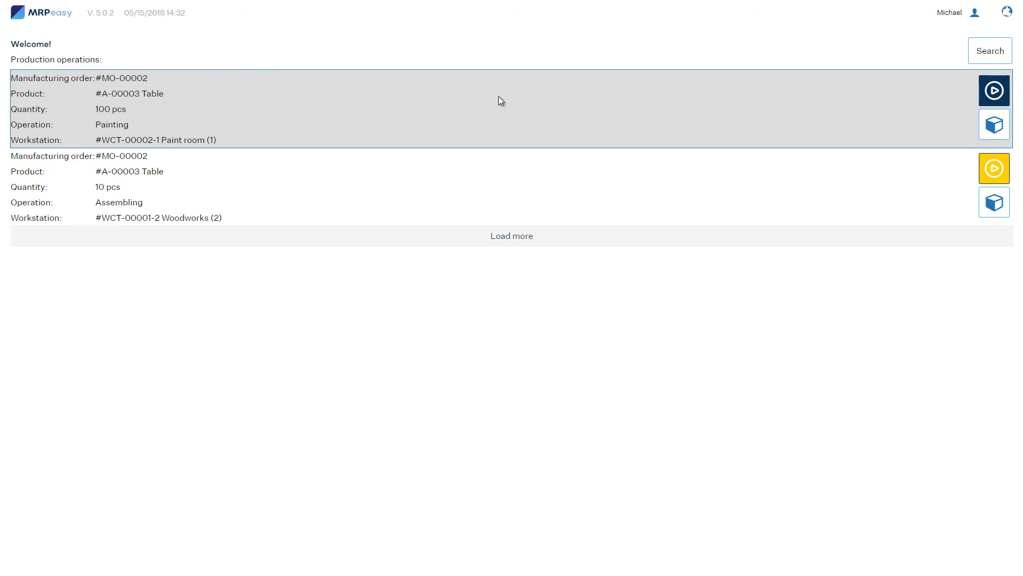
{"action": "mouse_move", "coordinate": [530, 98]}
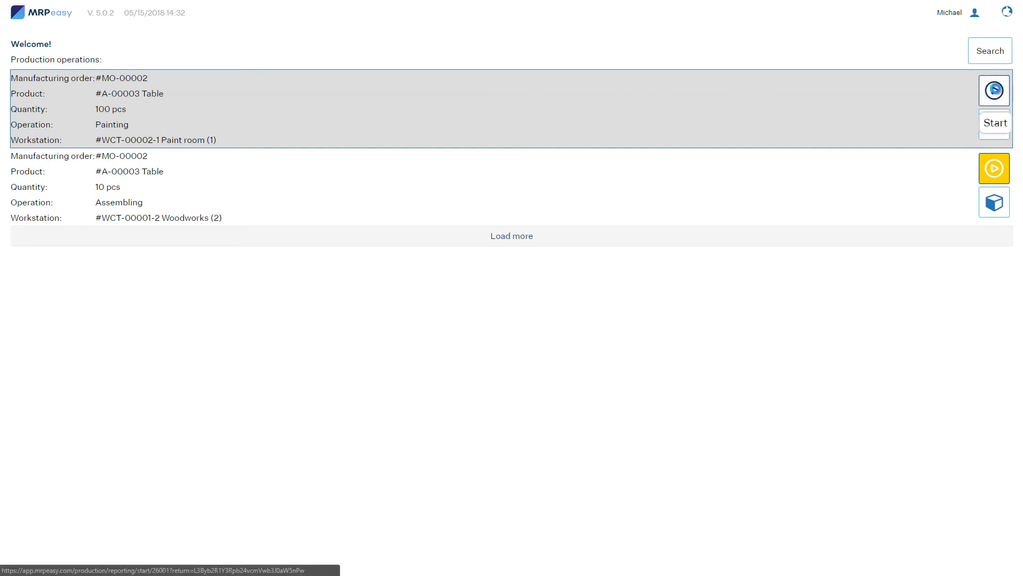
{"action": "left_click", "coordinate": [993, 89]}
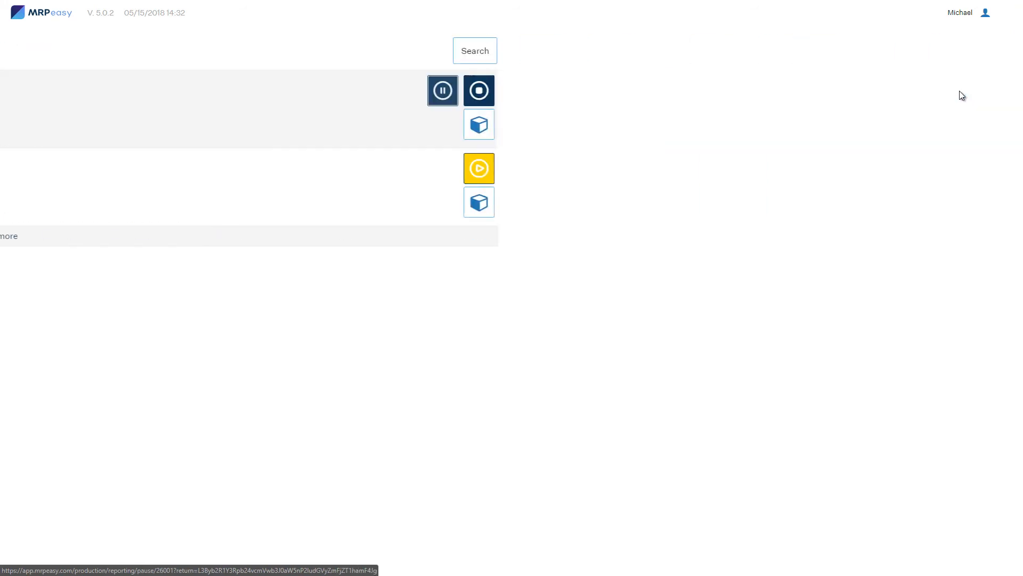
{"action": "left_click", "coordinate": [441, 90]}
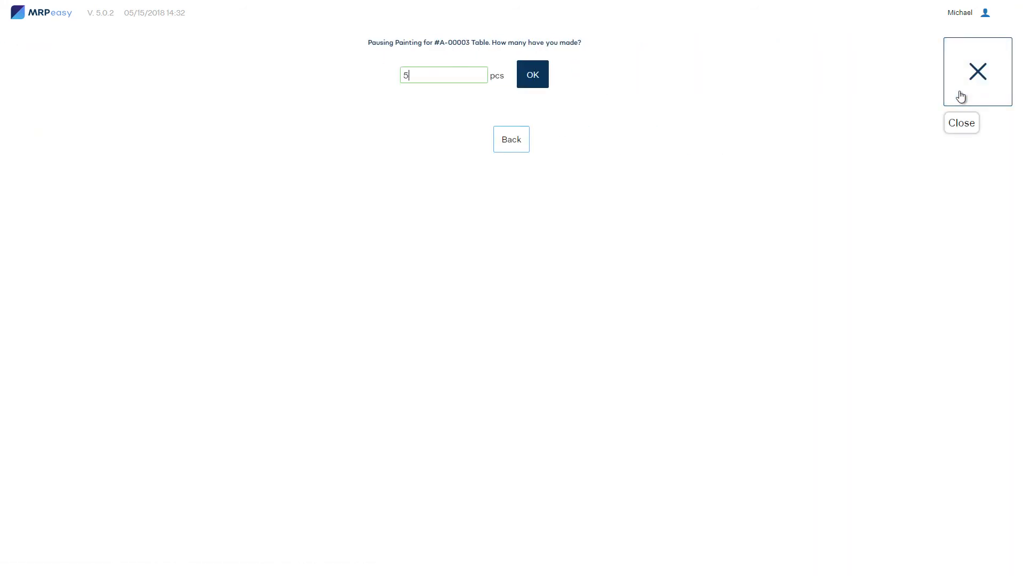
{"action": "type", "text": "0"}
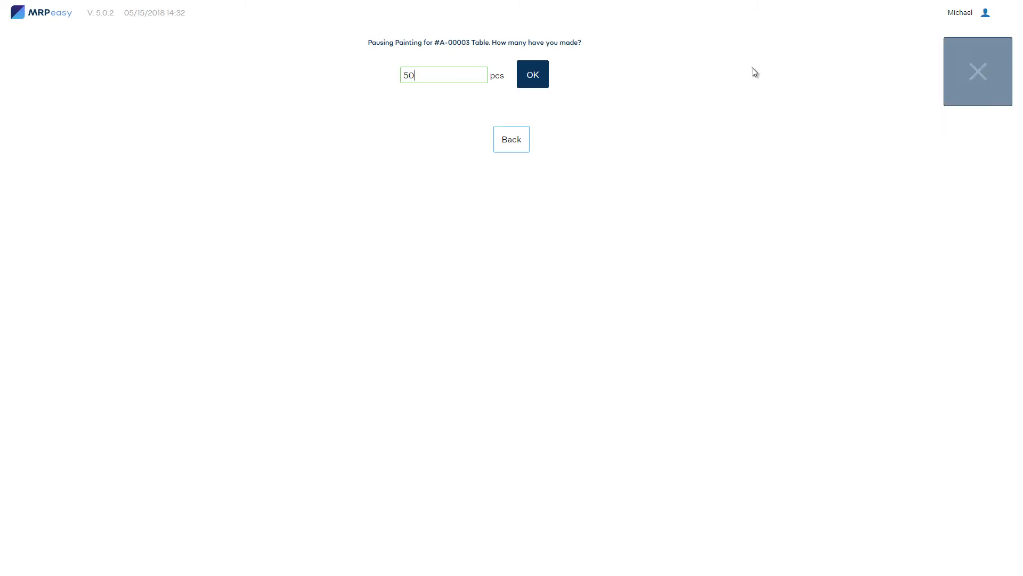
{"action": "left_click", "coordinate": [532, 73]}
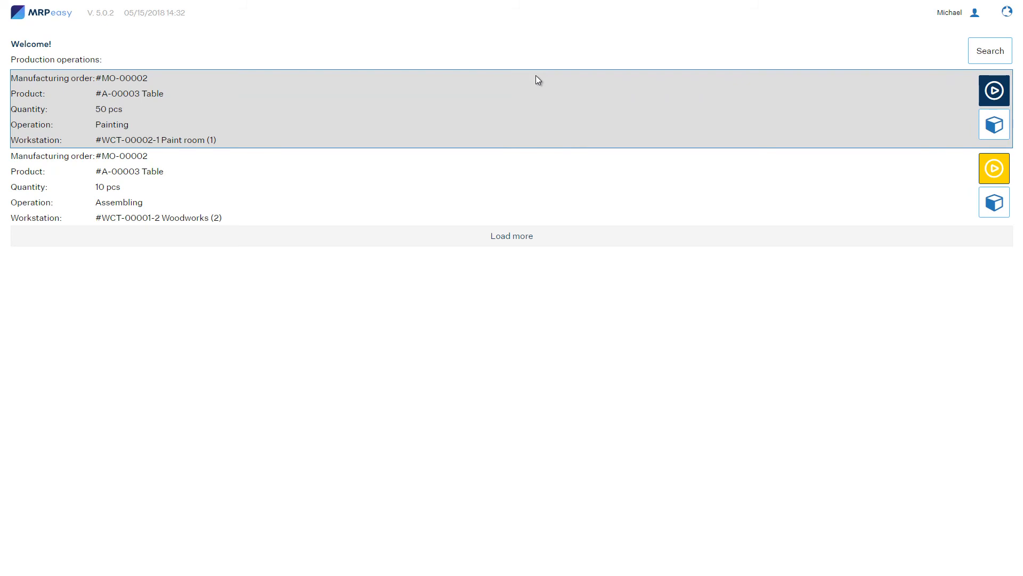
{"action": "left_click", "coordinate": [993, 122]}
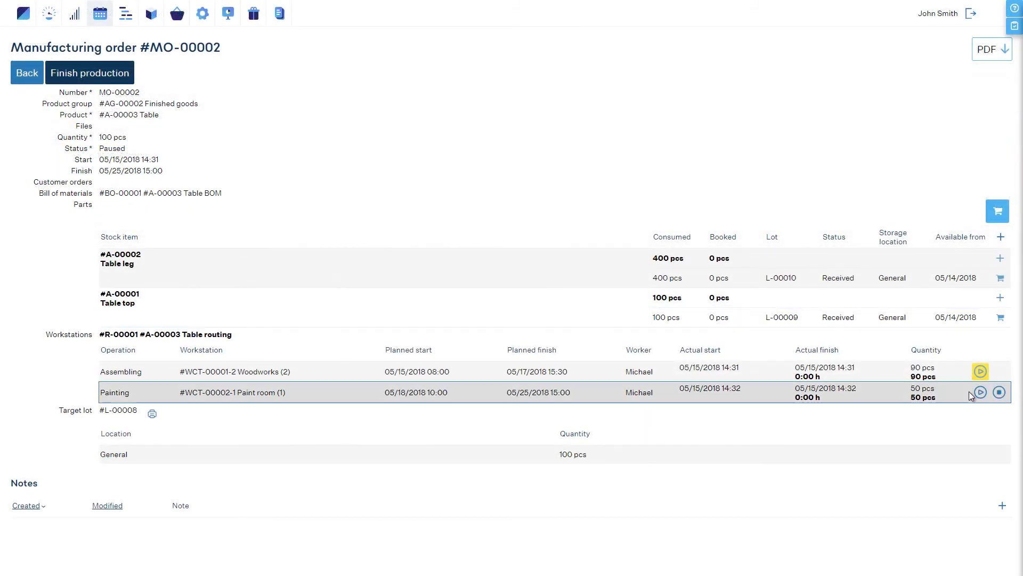
Step: Resume and finish Painting with 40 more tables, accepting 90 as the produced quantity
{"action": "left_click", "coordinate": [978, 392]}
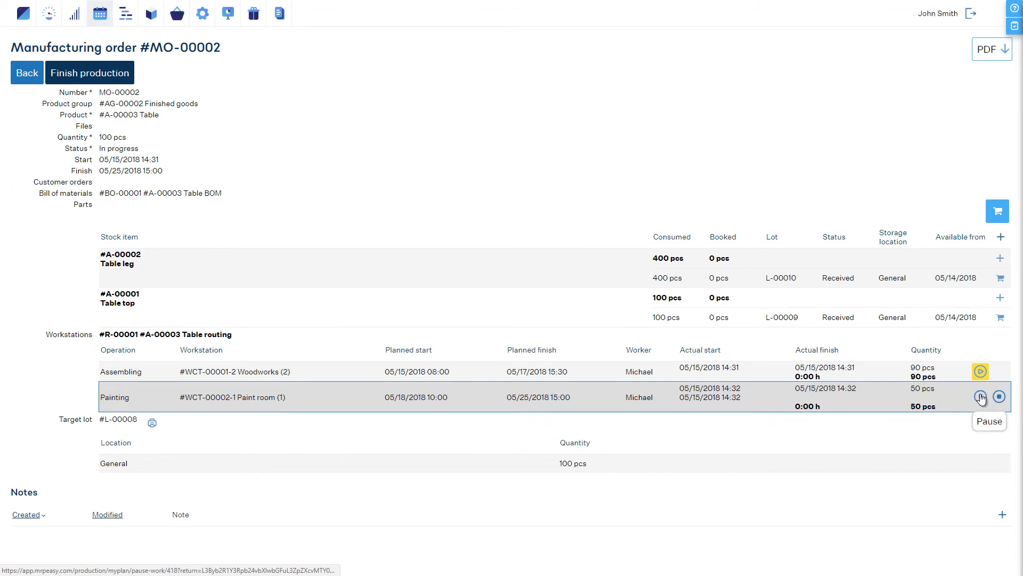
{"action": "left_click", "coordinate": [999, 397]}
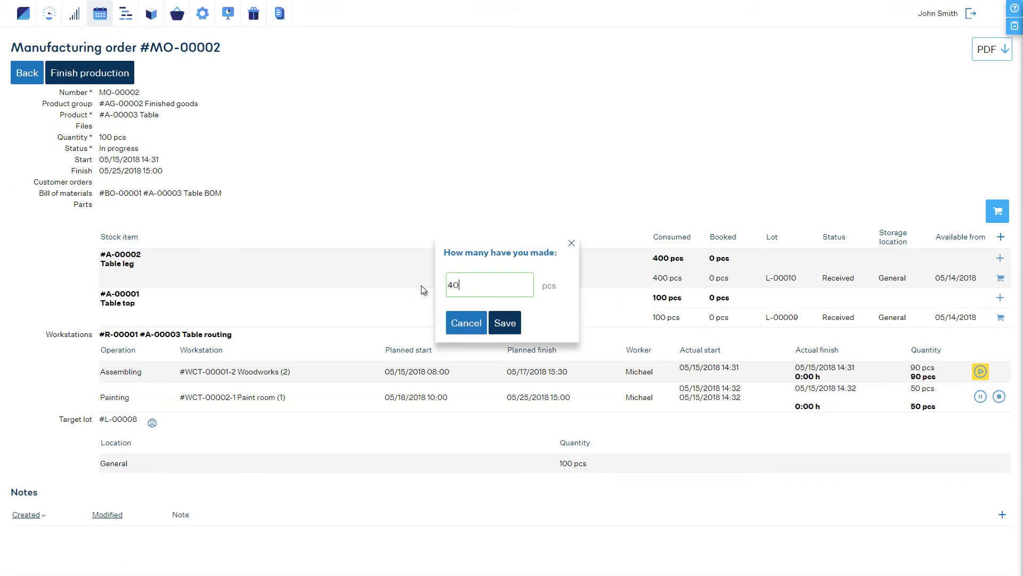
{"action": "left_click", "coordinate": [505, 322]}
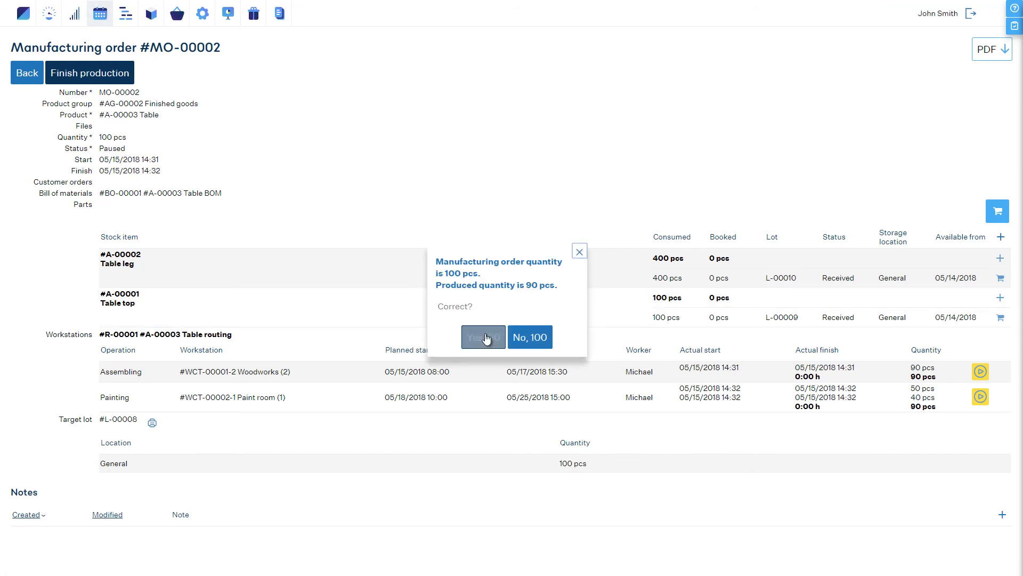
{"action": "left_click", "coordinate": [482, 337]}
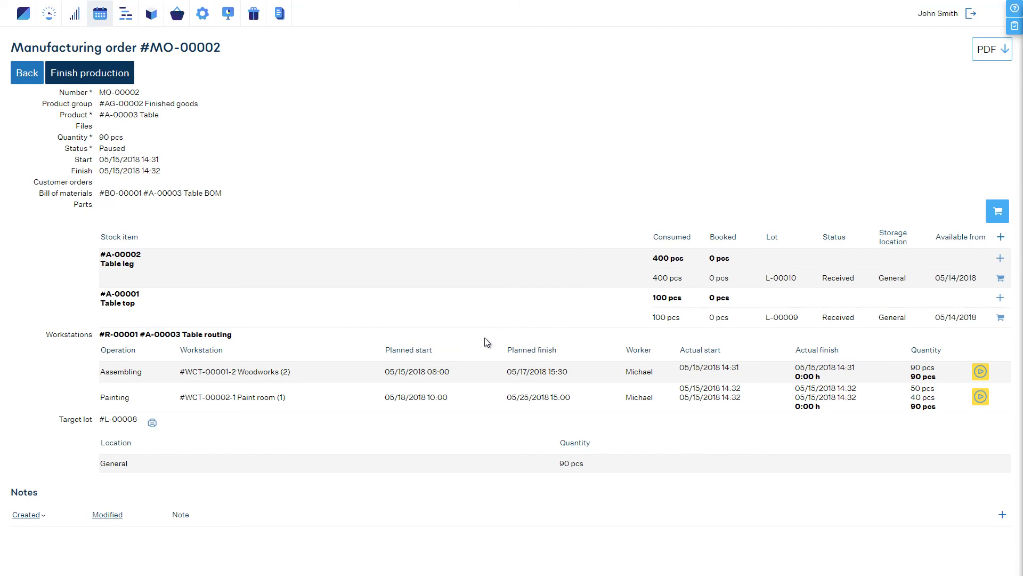
{"action": "mouse_move", "coordinate": [1000, 277]}
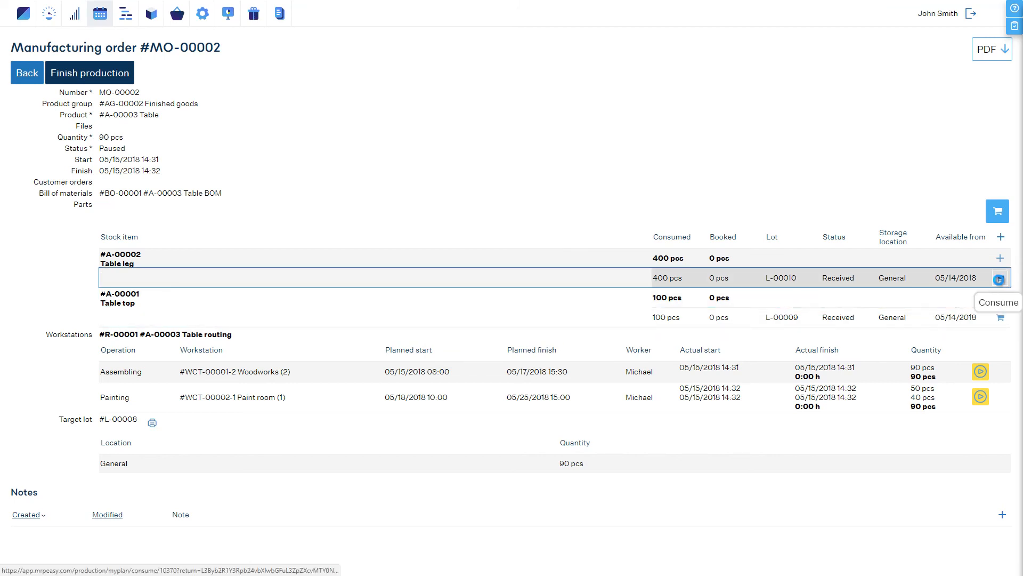
Step: Return 40 table legs and 10 table tops from the consumed lots to booked
{"action": "left_click", "coordinate": [998, 277]}
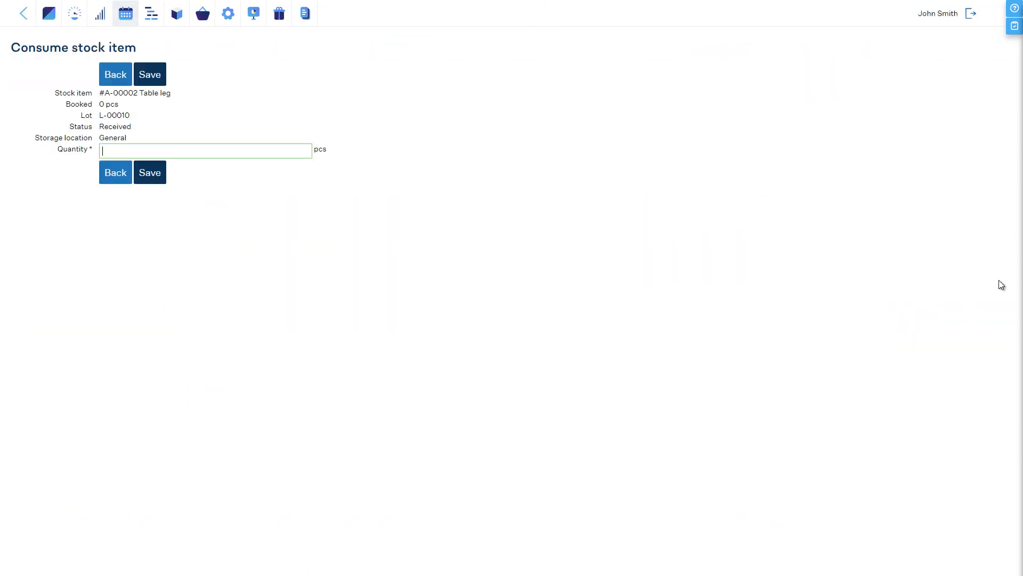
{"action": "type", "text": "-40"}
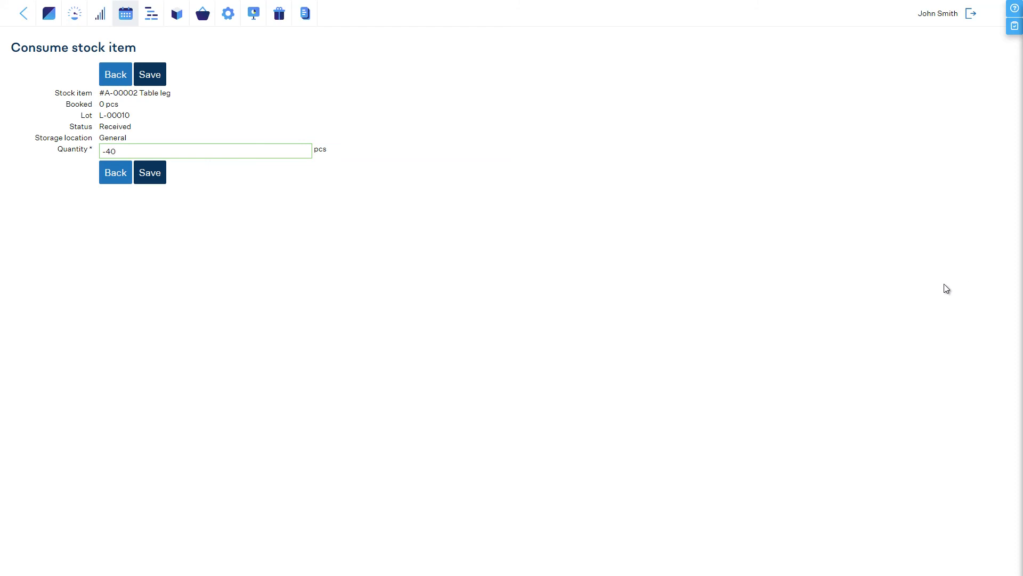
{"action": "left_click", "coordinate": [149, 173]}
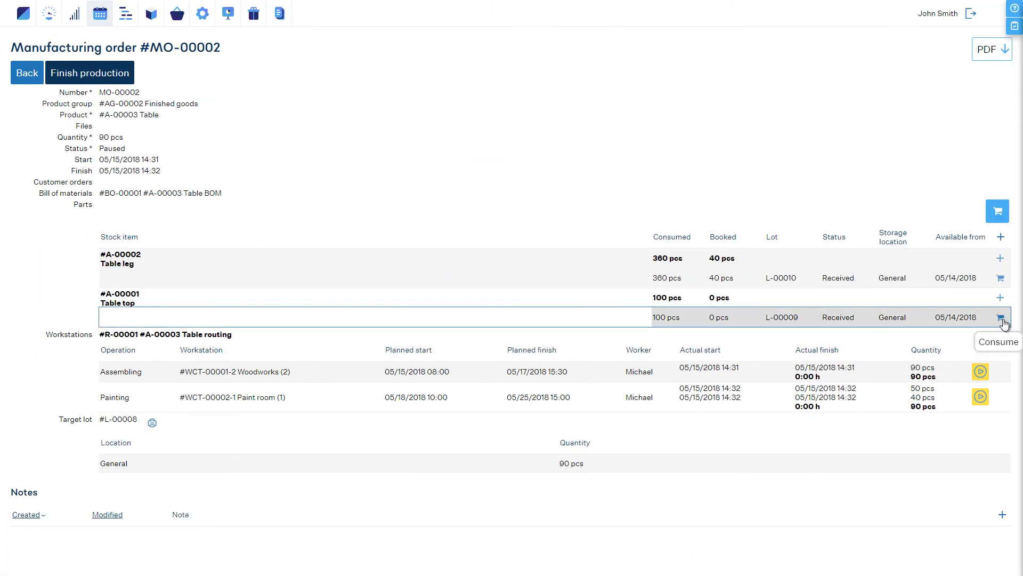
{"action": "left_click", "coordinate": [1004, 317]}
{"action": "type", "text": "-10"}
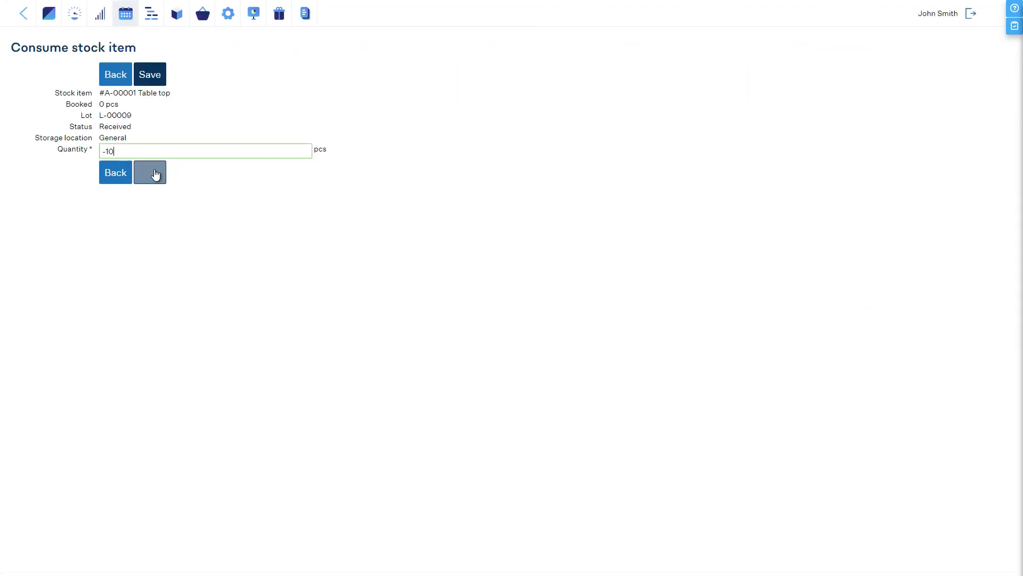
{"action": "left_click", "coordinate": [149, 172]}
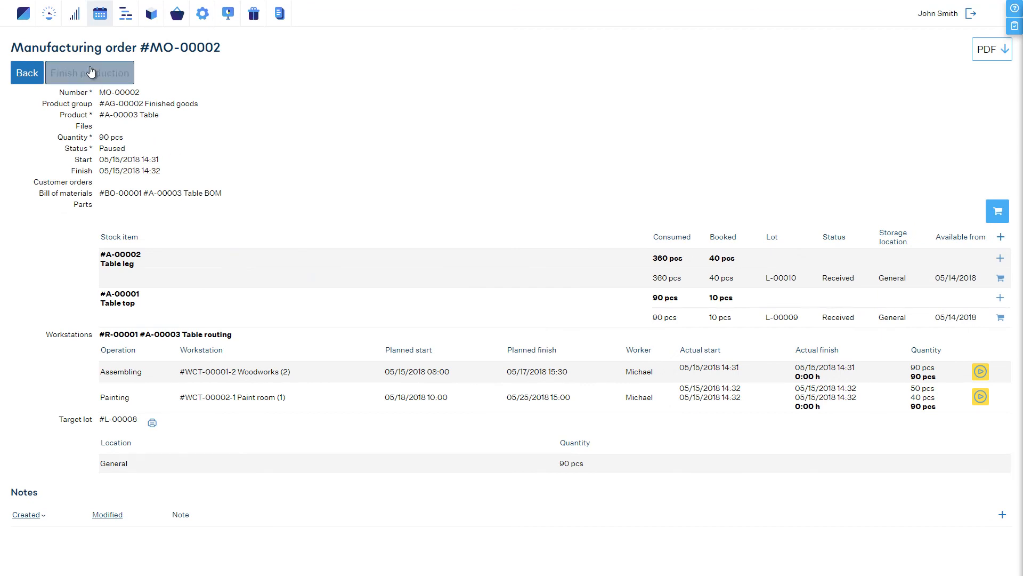
Step: Attempt Finish production, triggering the unconsumed allocated parts warning
{"action": "left_click", "coordinate": [89, 71]}
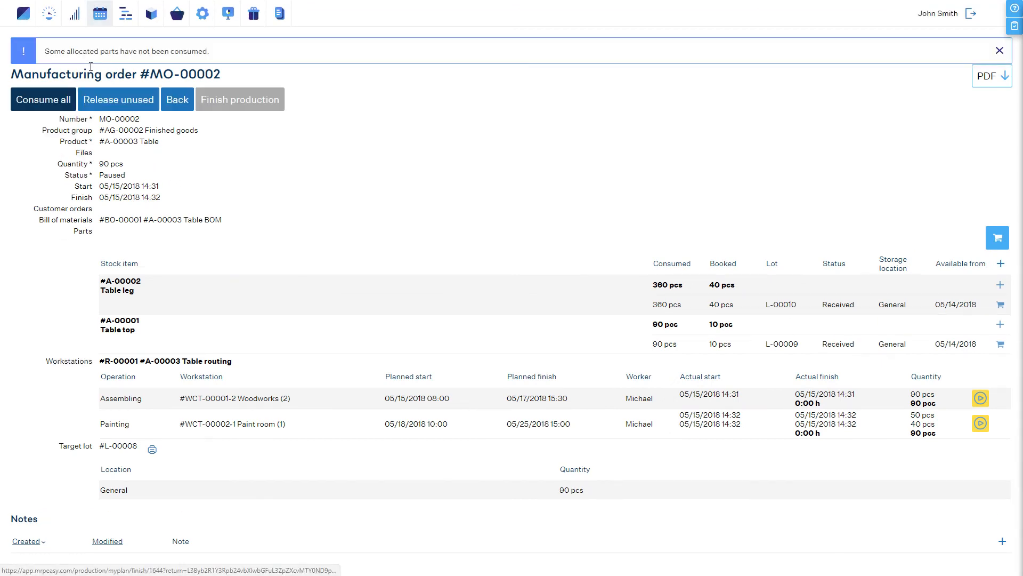